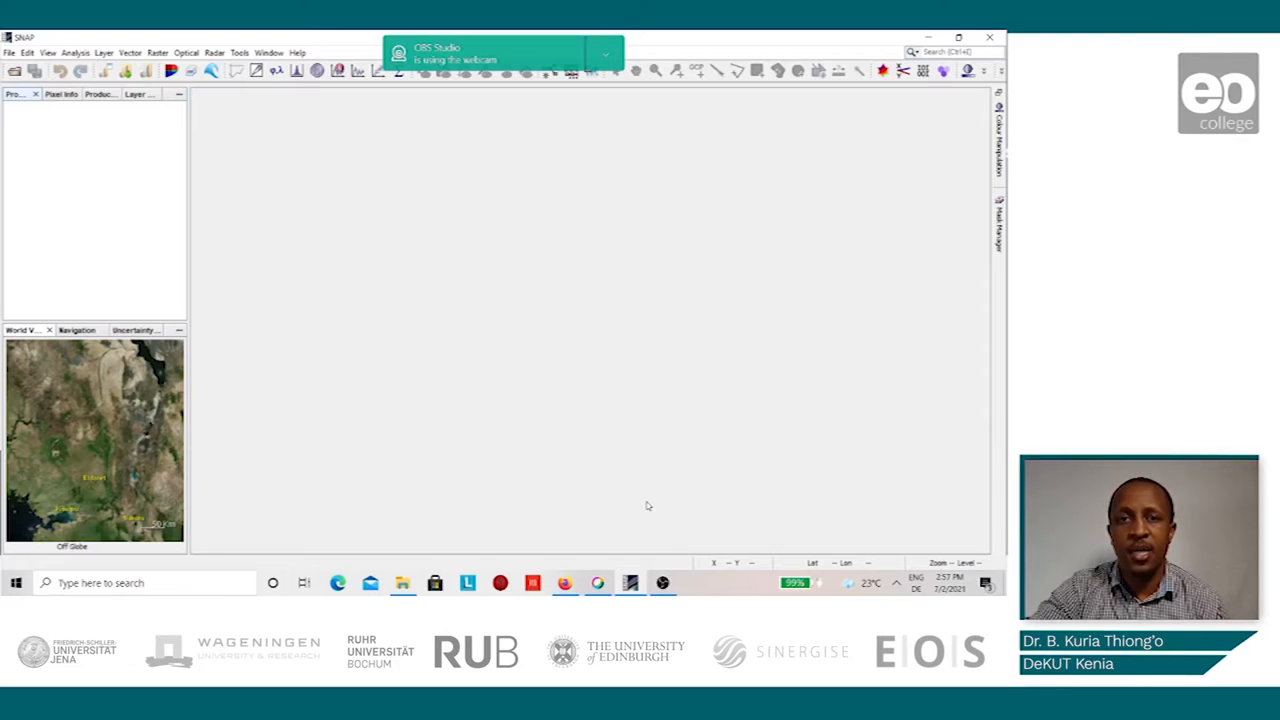
mouse_move(413, 352)
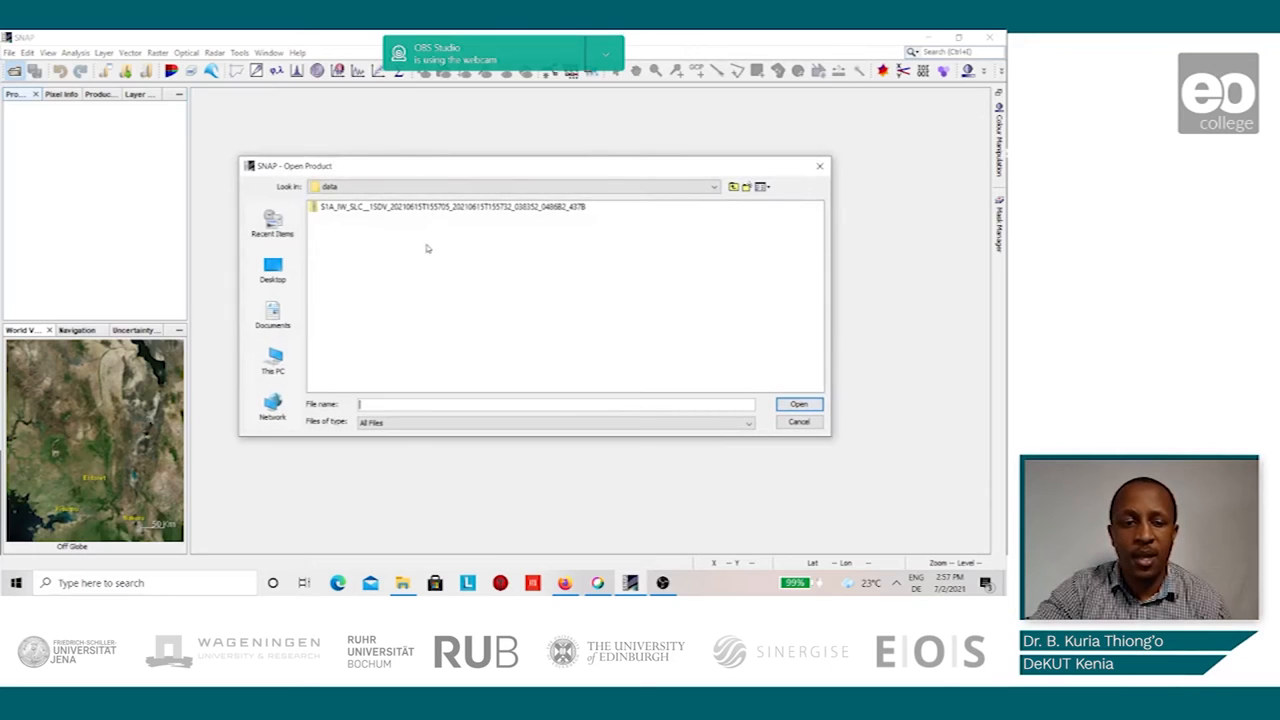
mouse_move(459, 255)
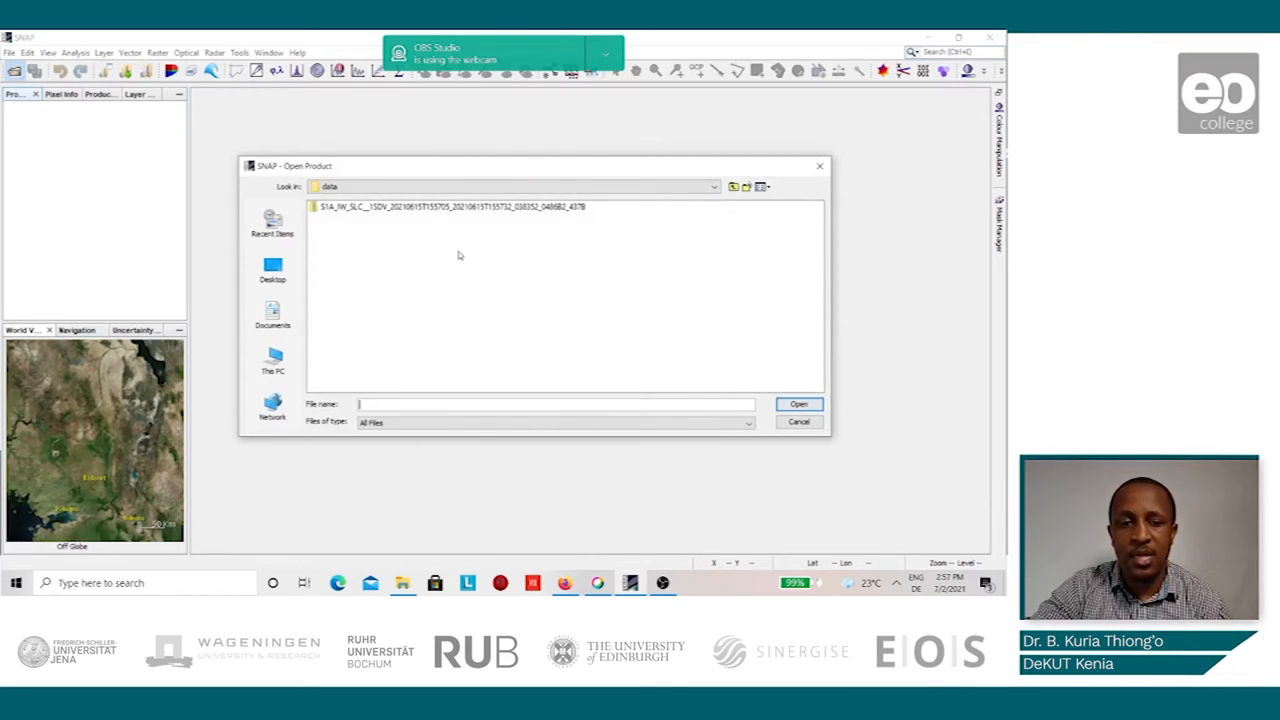
Step: Select the S1A_IW_SLC zip archive from the data folder
click(450, 206)
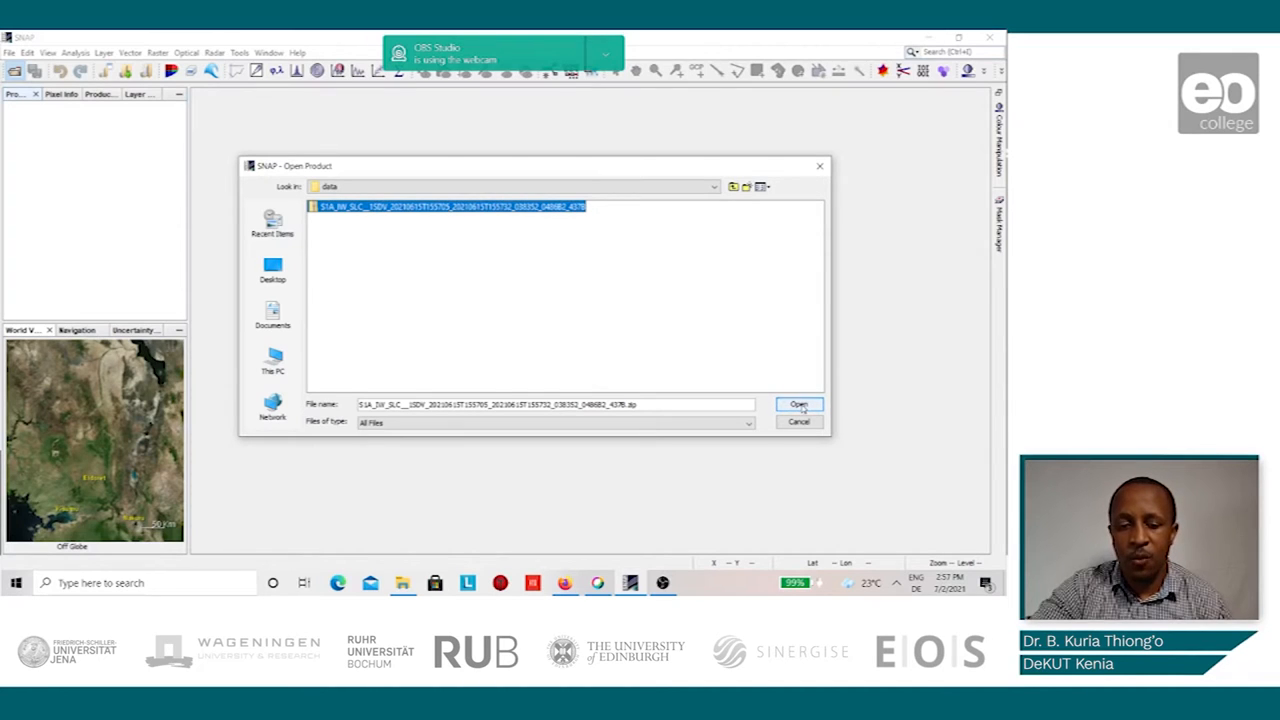
Step: Load the Sentinel-1 SLC product and expand its Bands folder to list VH and VV channels
click(799, 405)
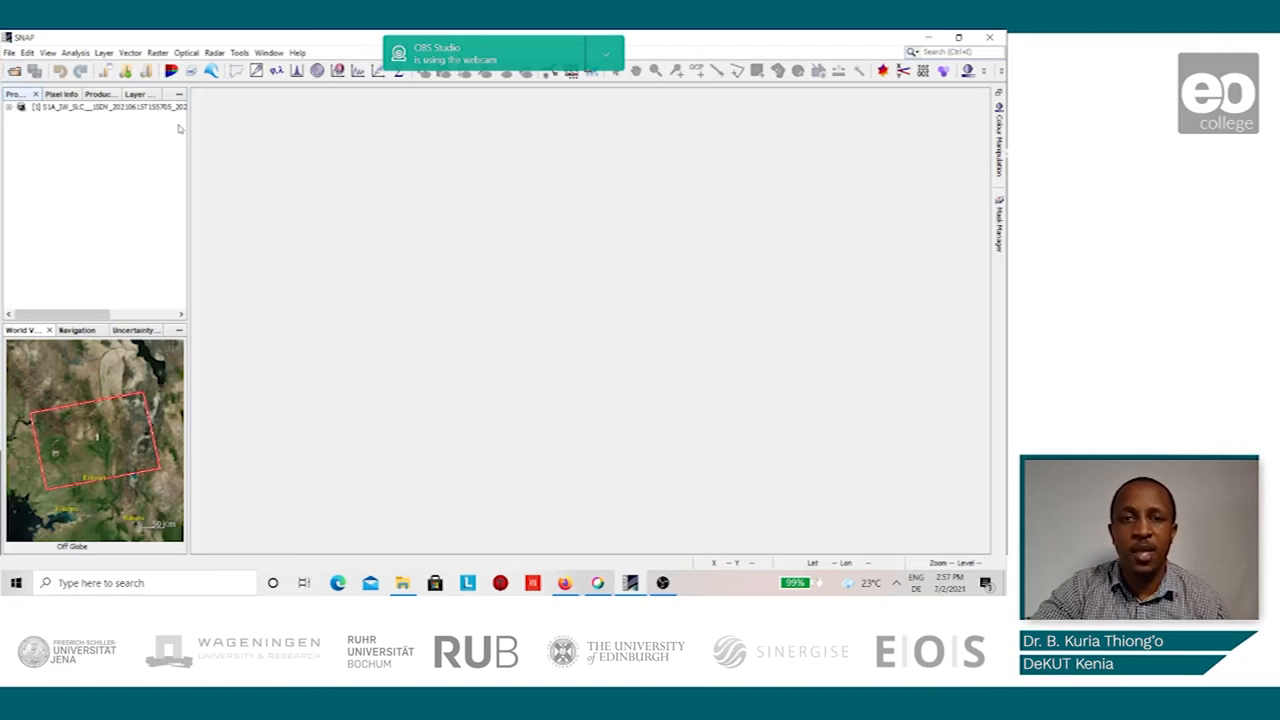
mouse_move(210, 186)
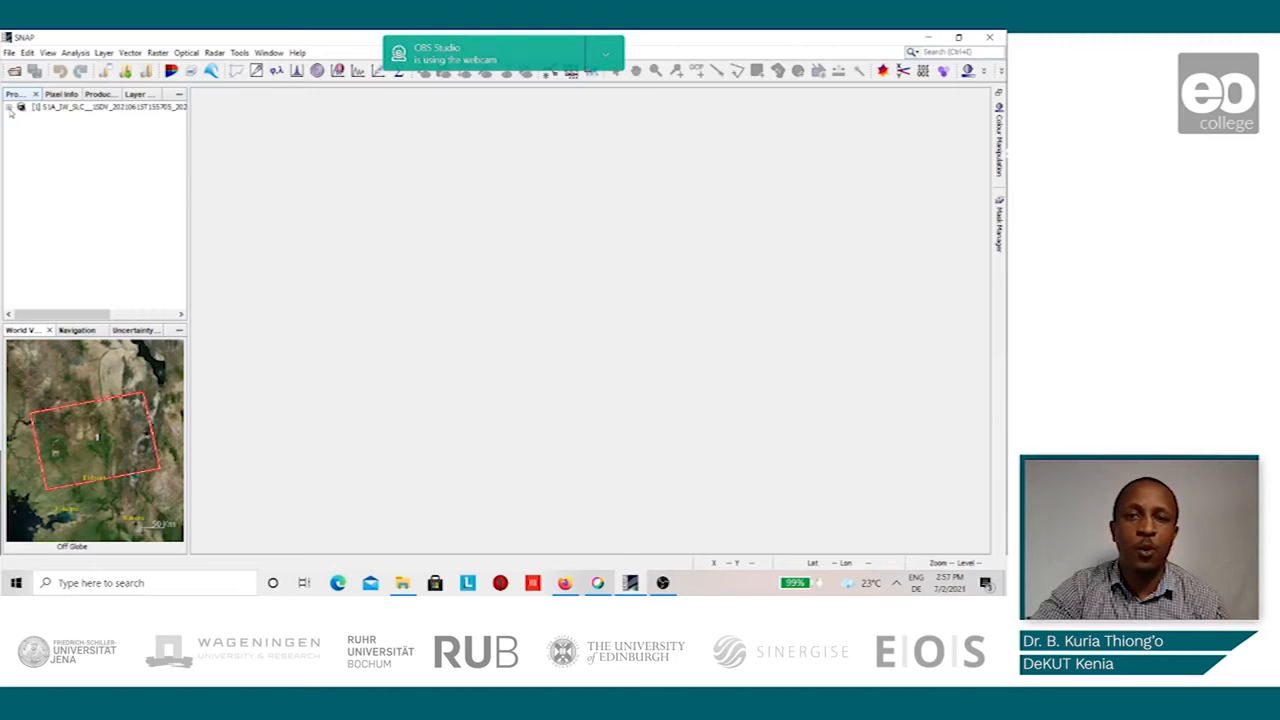
click(10, 107)
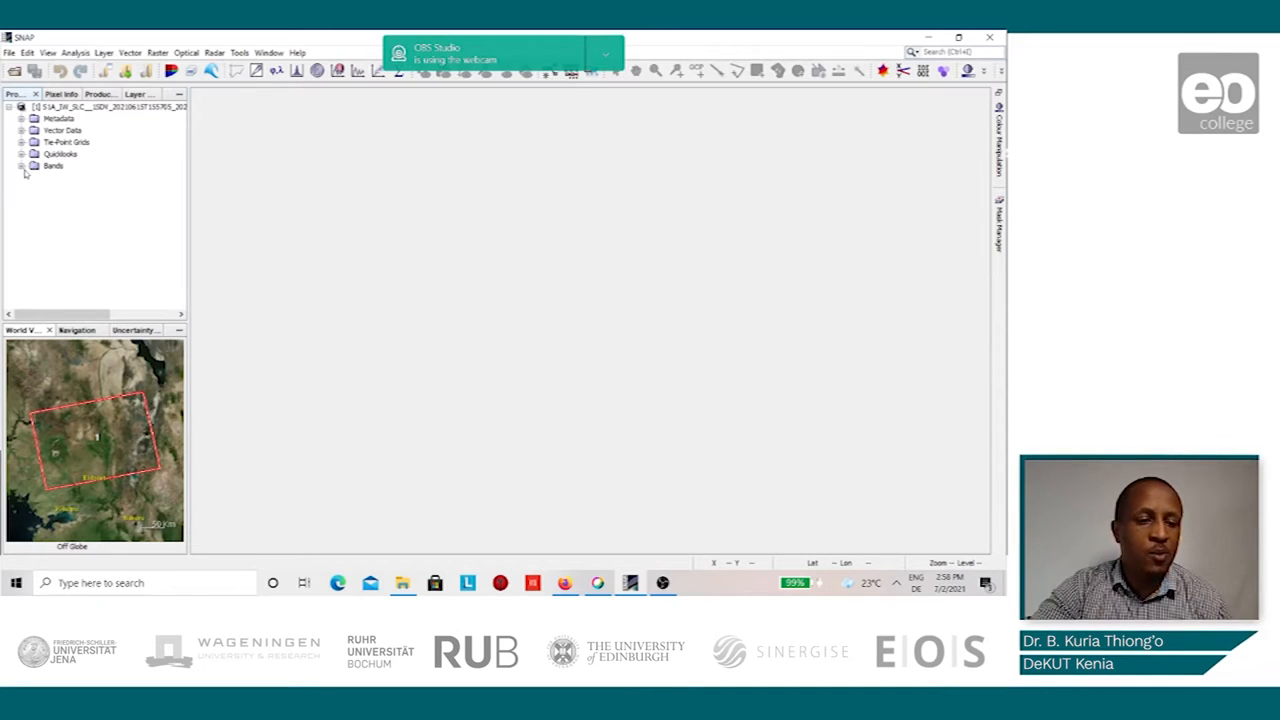
click(22, 166)
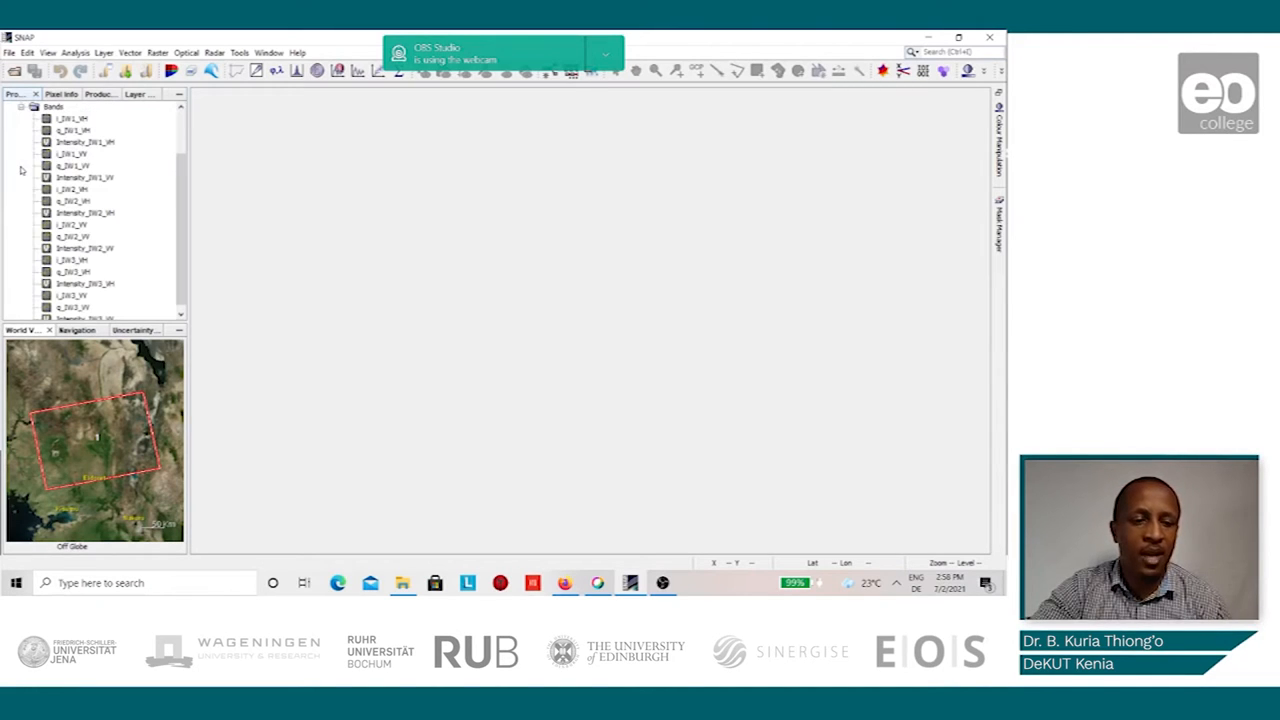
mouse_move(90, 166)
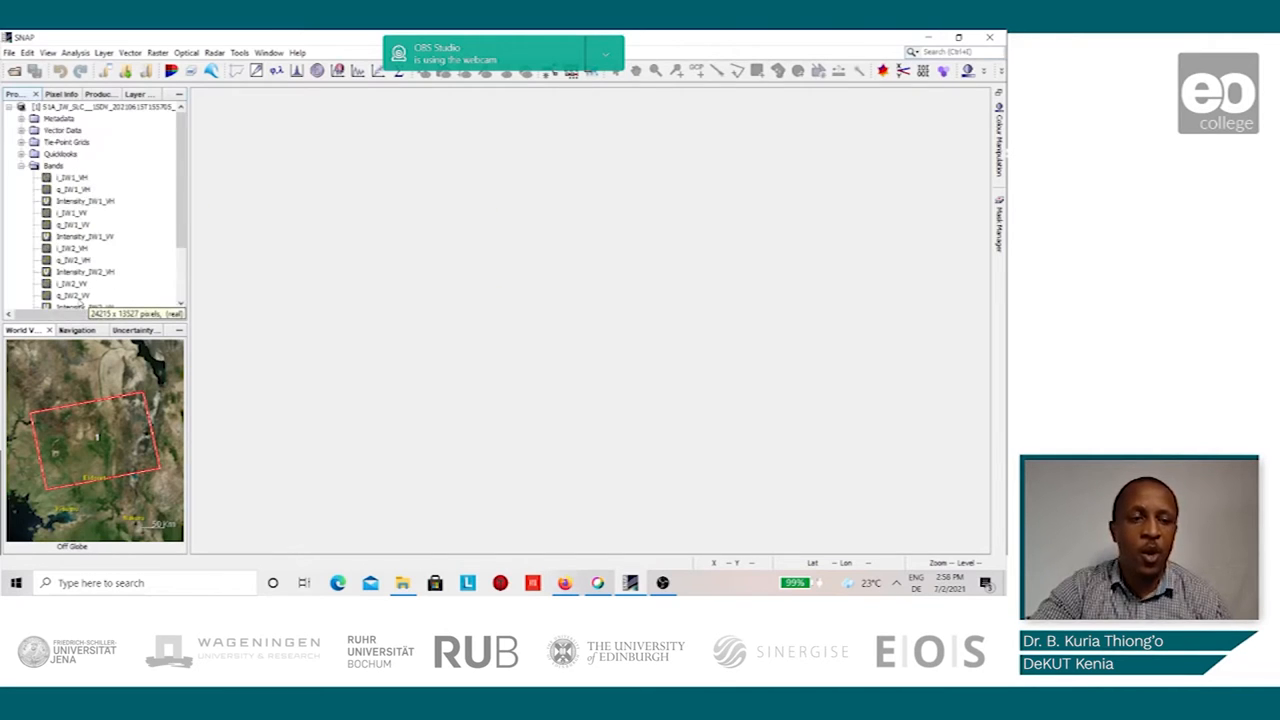
scroll(down, 3)
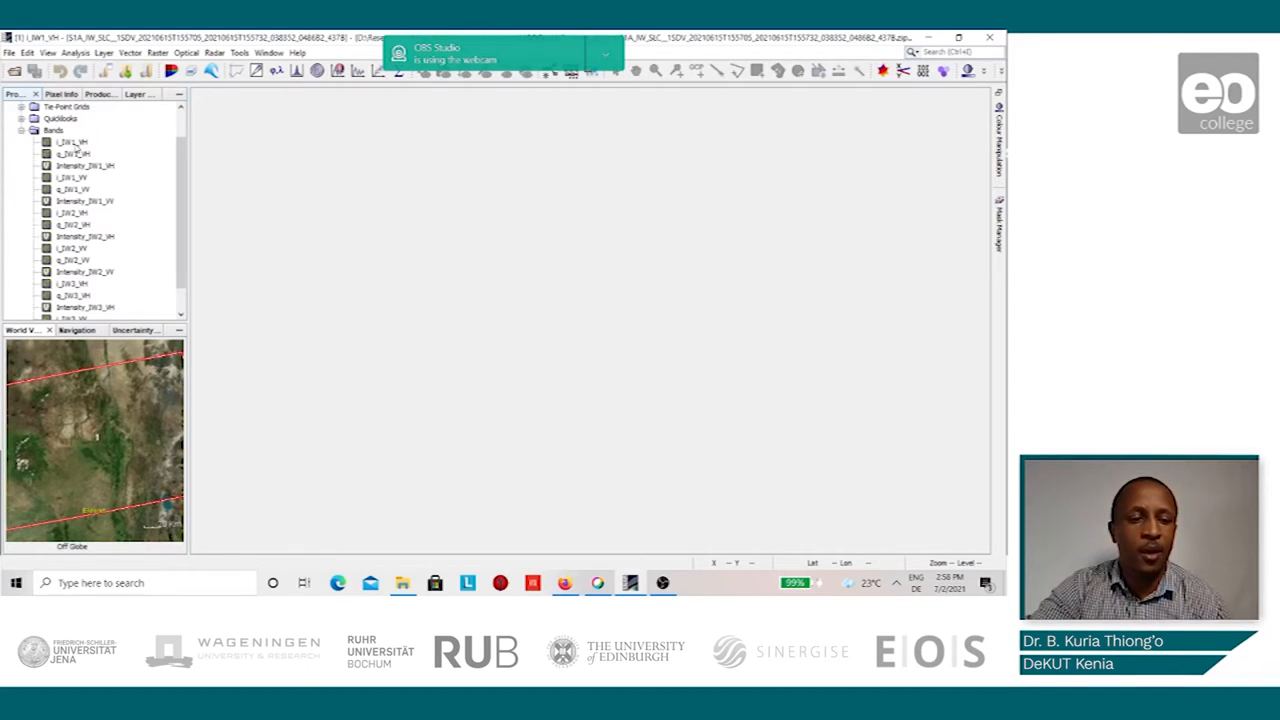
Step: Display the i_IW1_VH band in an image view
double_click(70, 142)
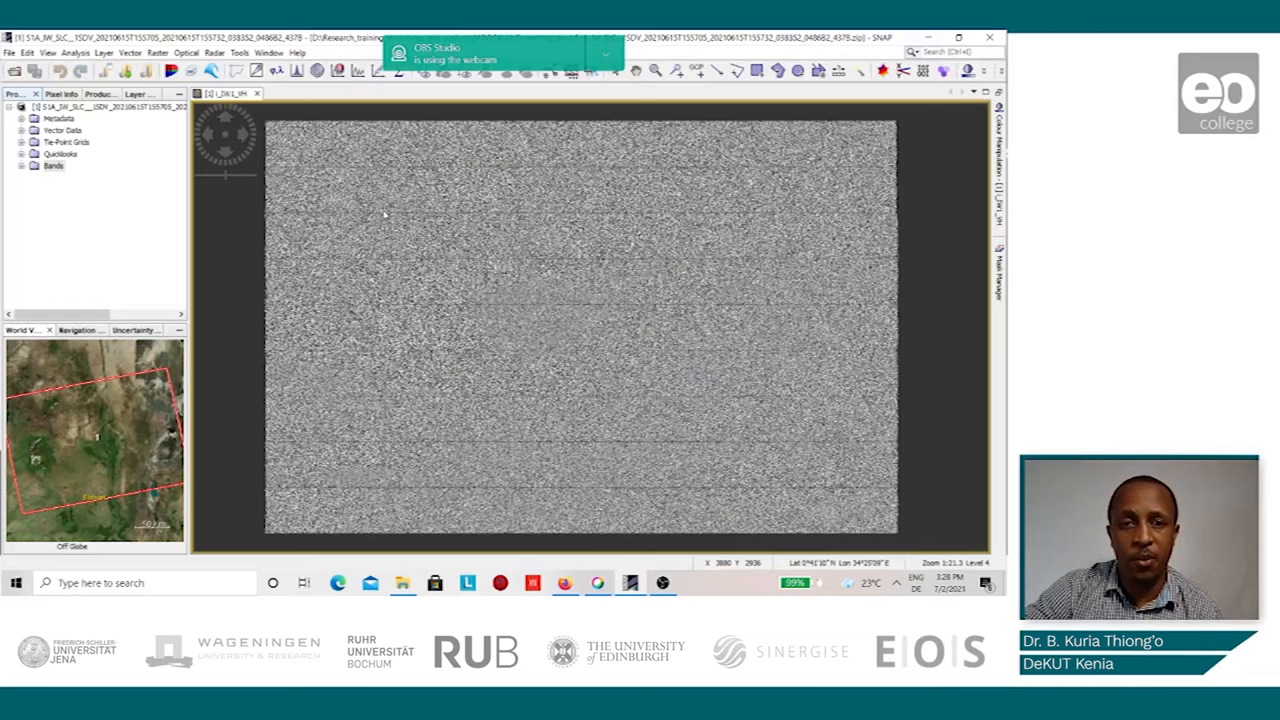
mouse_move(391, 247)
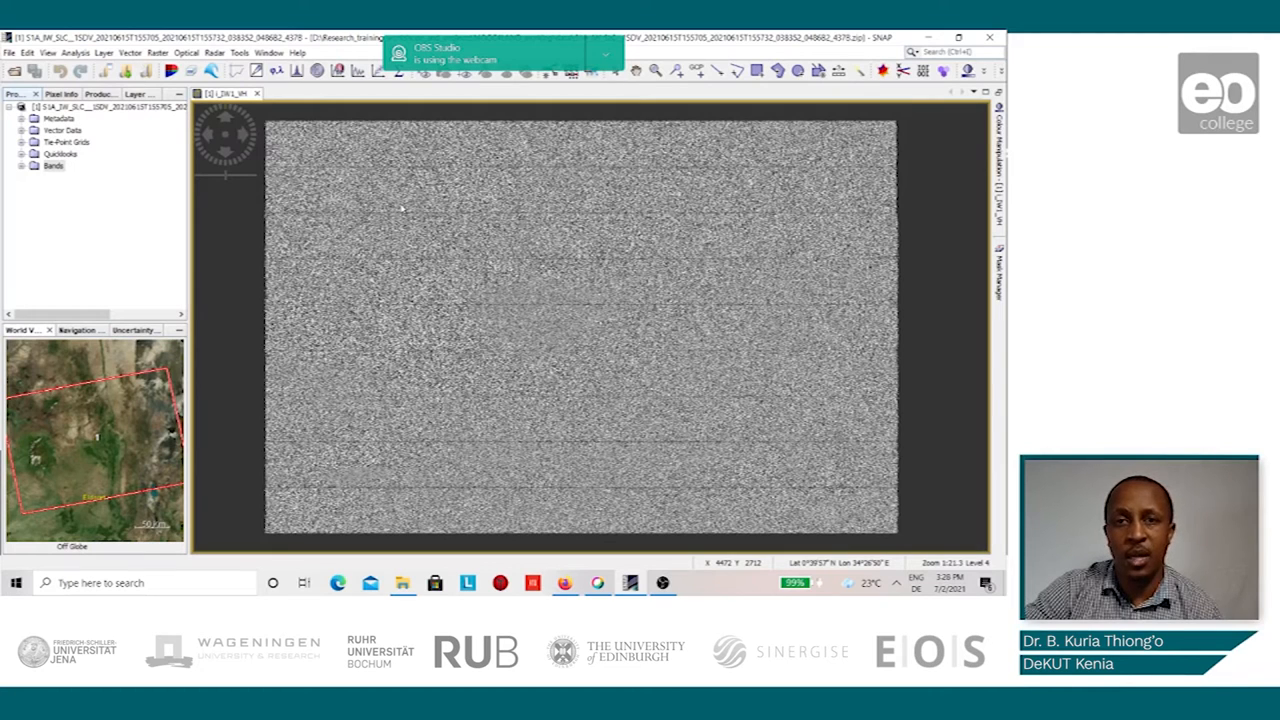
mouse_move(368, 164)
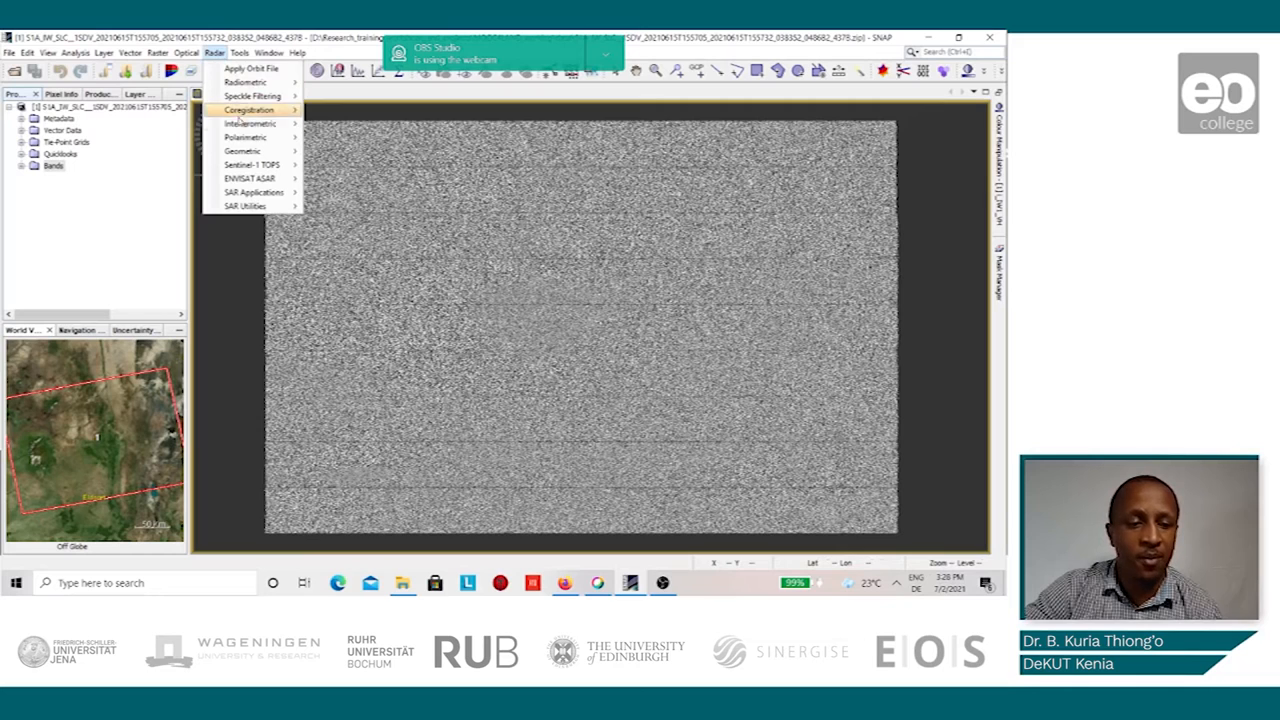
mouse_move(251, 164)
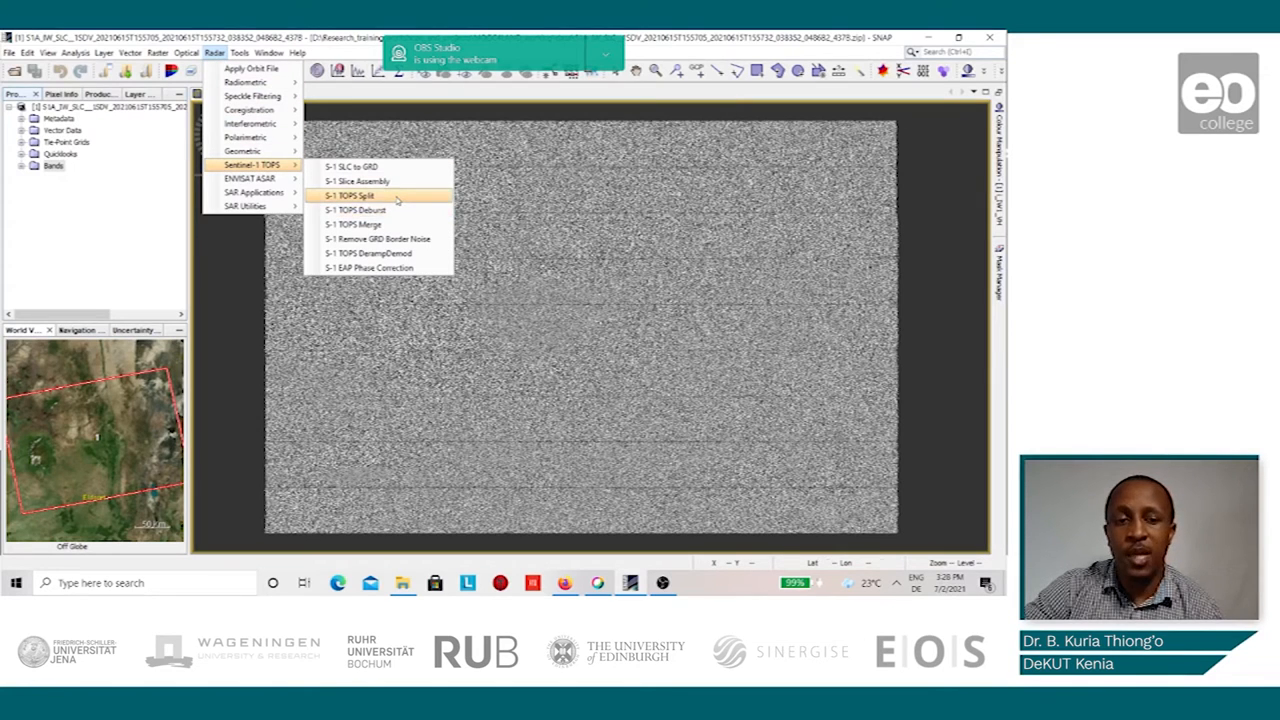
Step: Launch S-1 TOPS Split with the Sentinel-1 SLC product as source
click(350, 195)
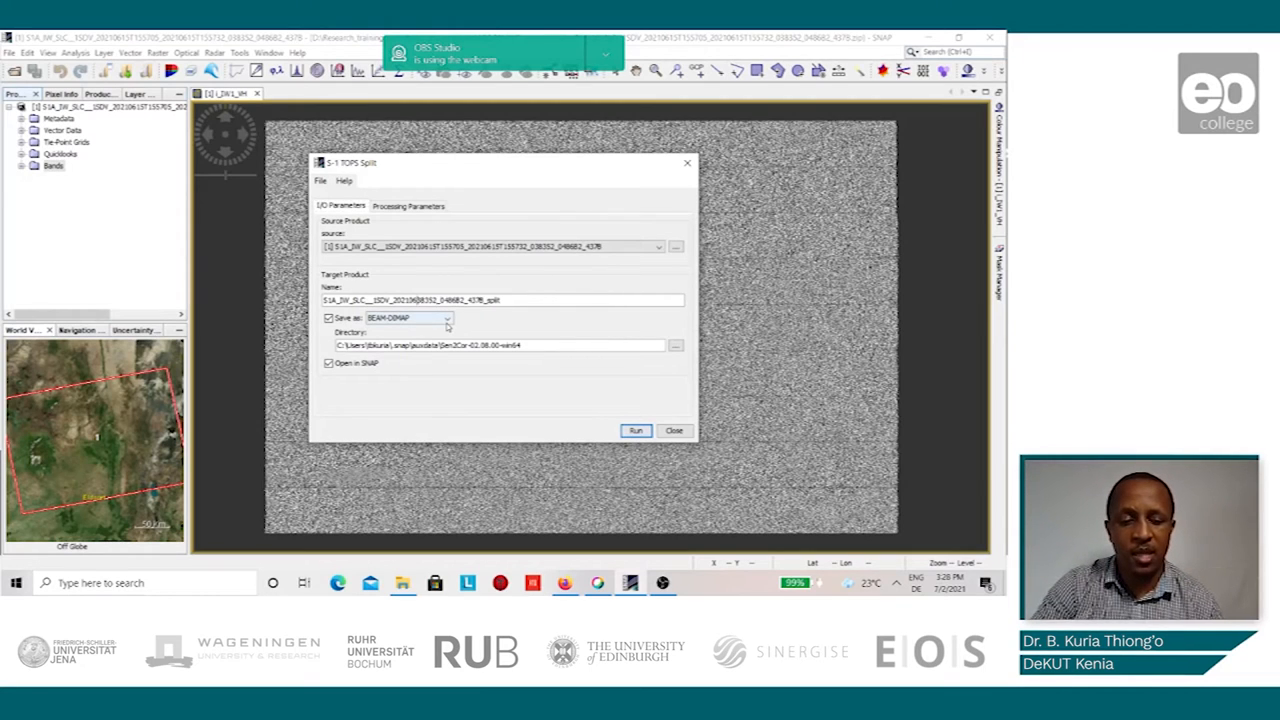
Step: Shorten the split target name and save it to MOOC4LAND_working\S-1_Results
click(500, 300)
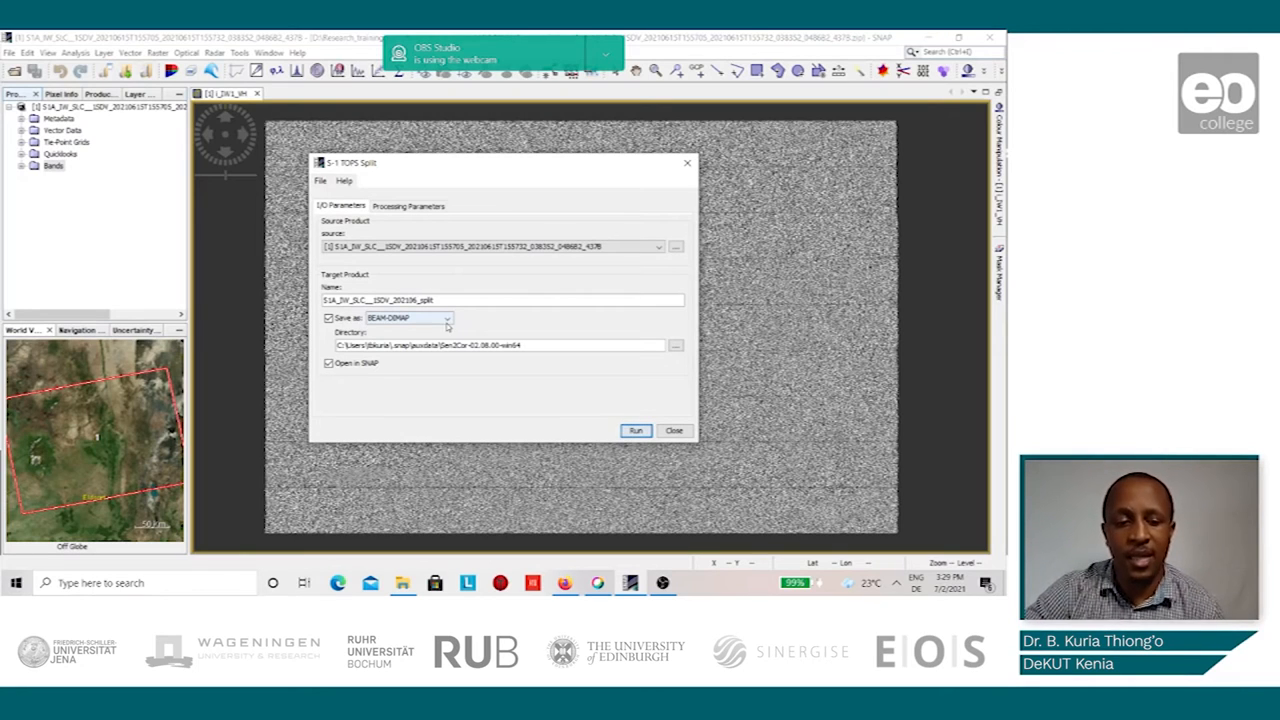
mouse_move(525, 379)
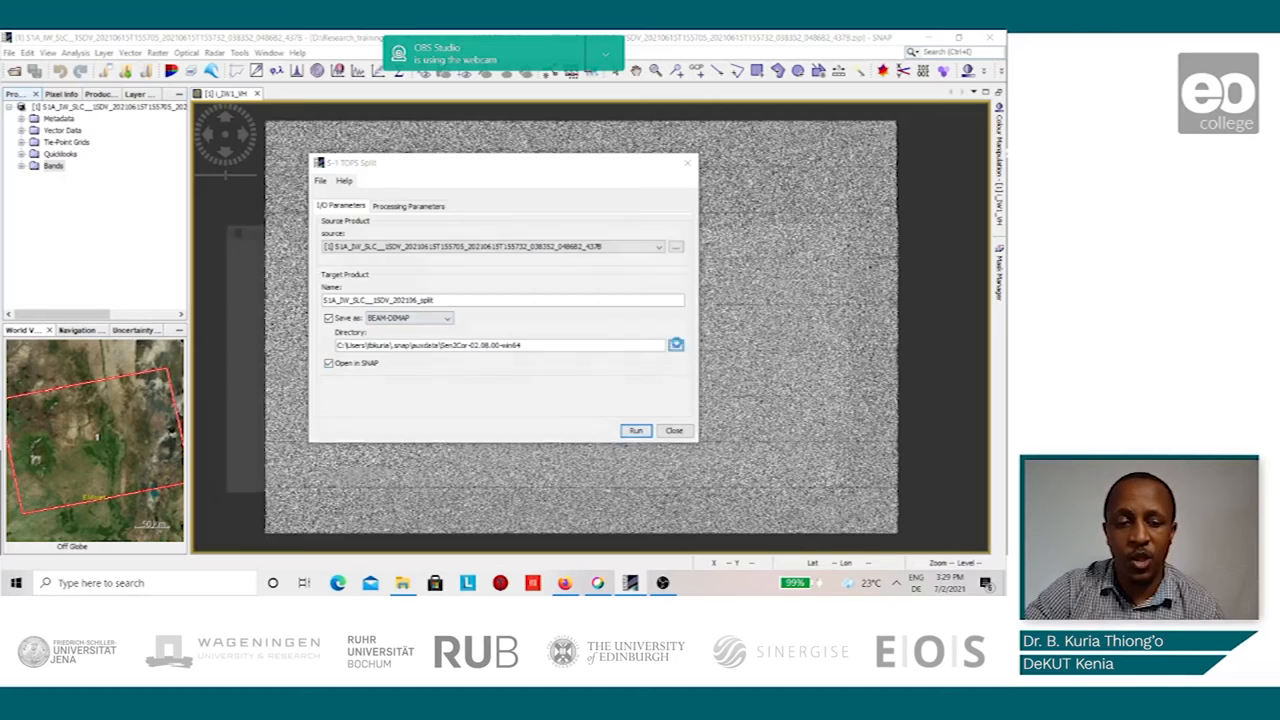
click(676, 344)
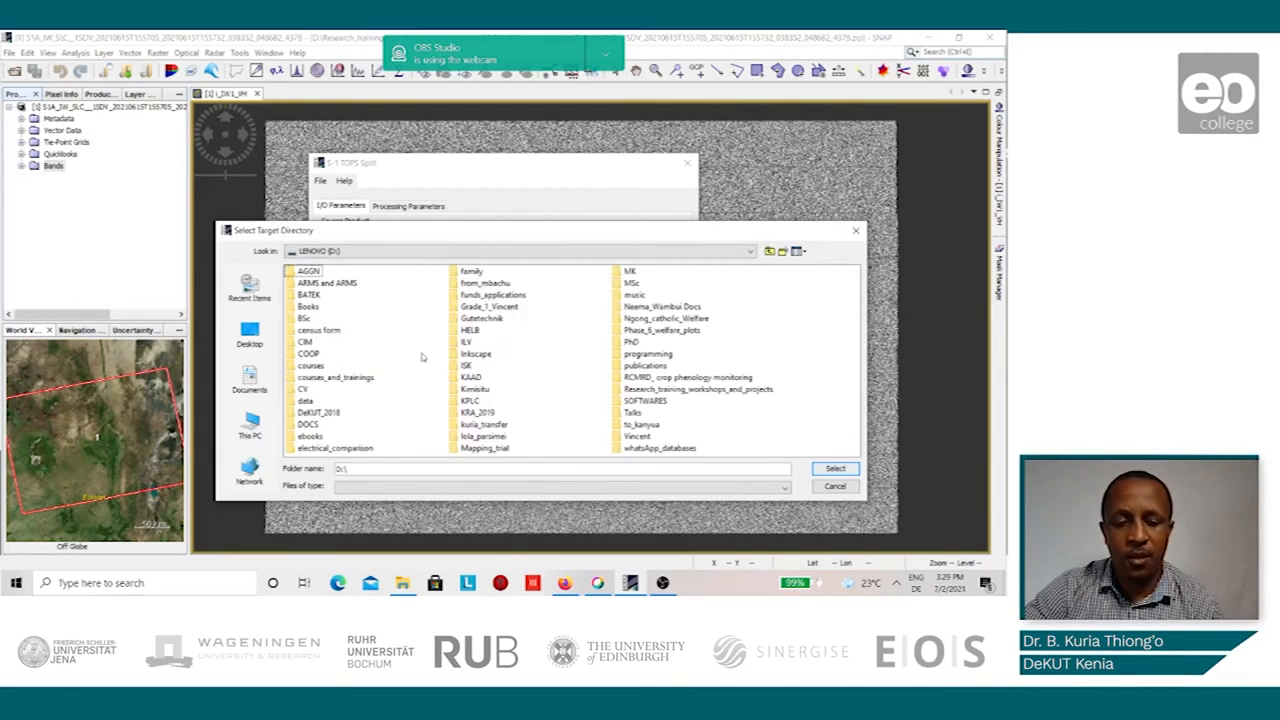
mouse_move(703, 402)
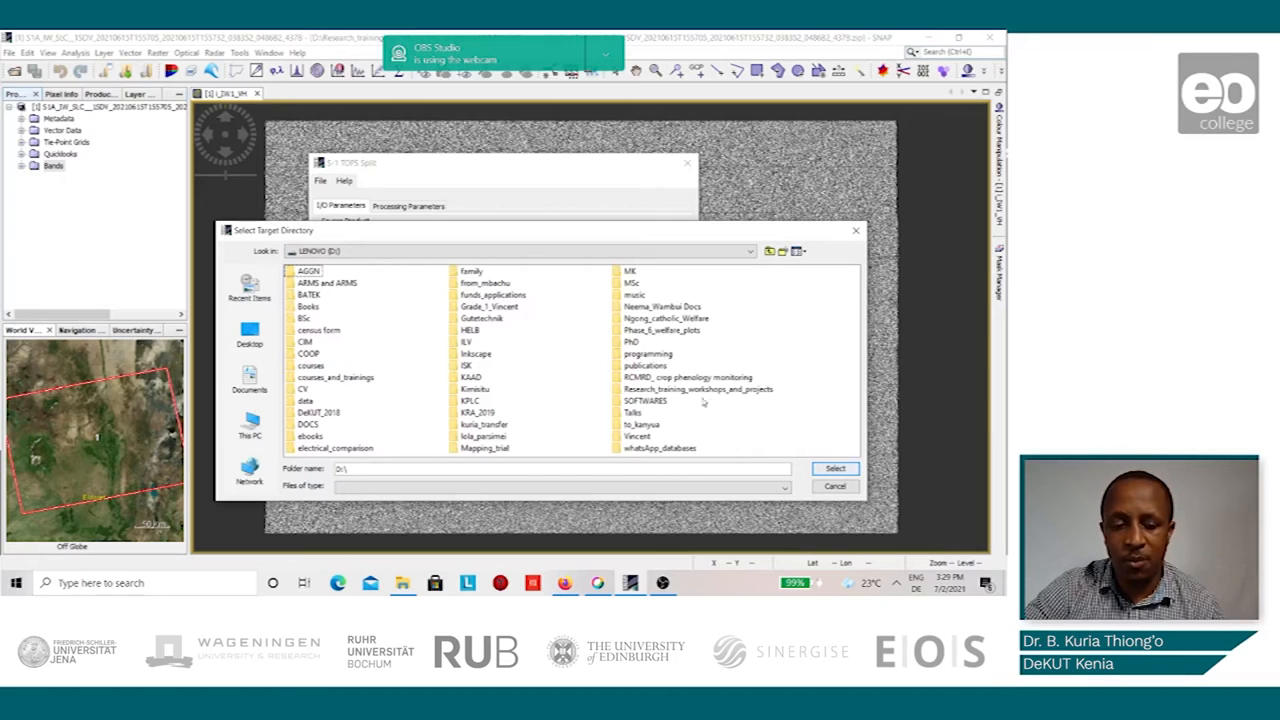
double_click(697, 389)
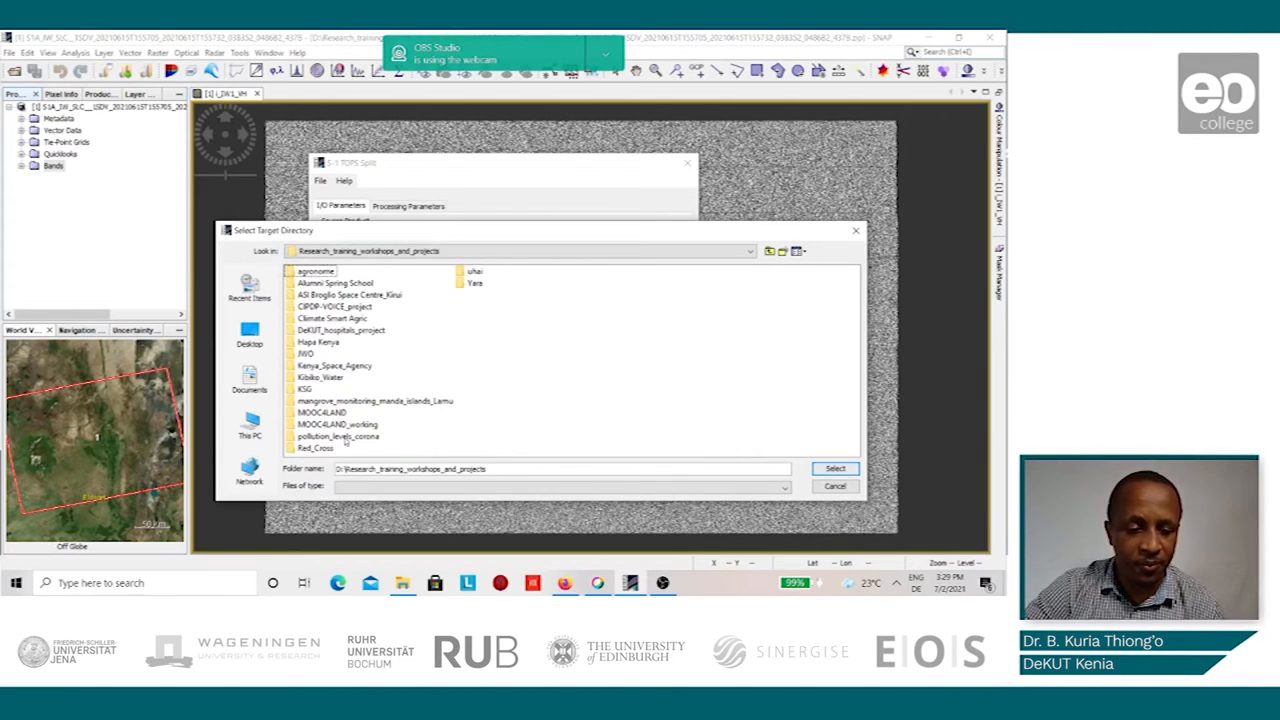
double_click(337, 424)
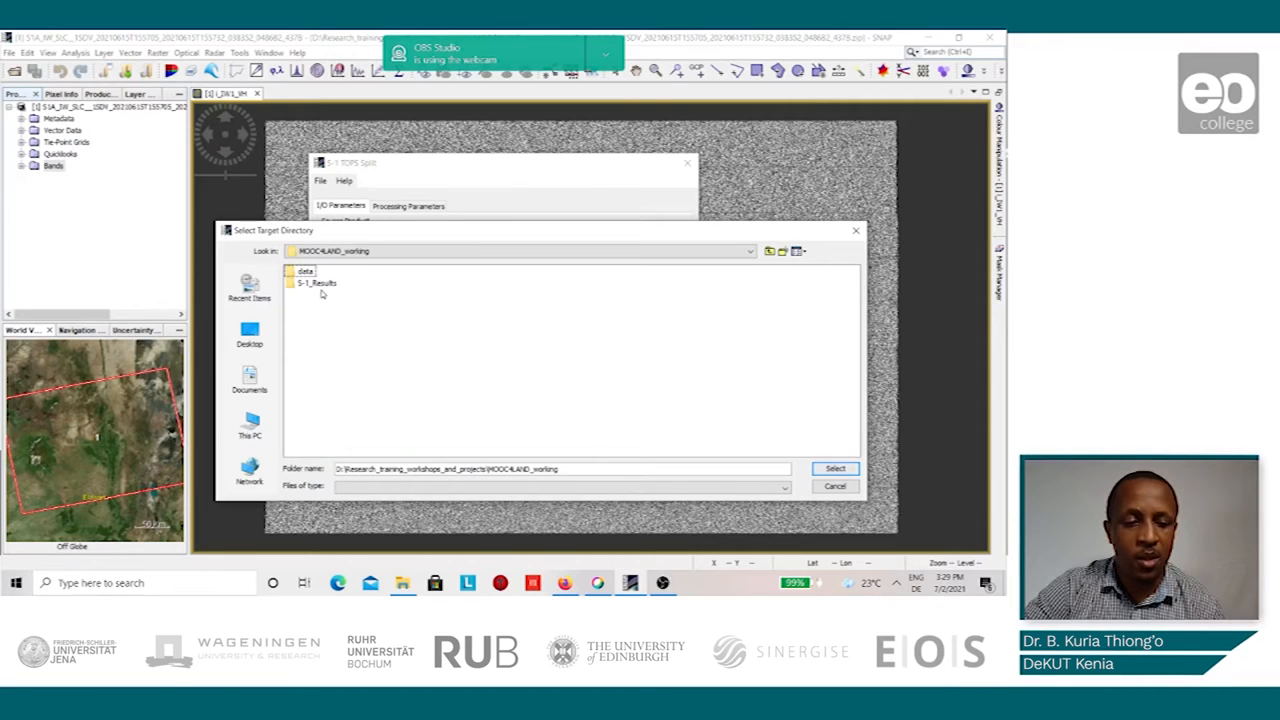
click(316, 282)
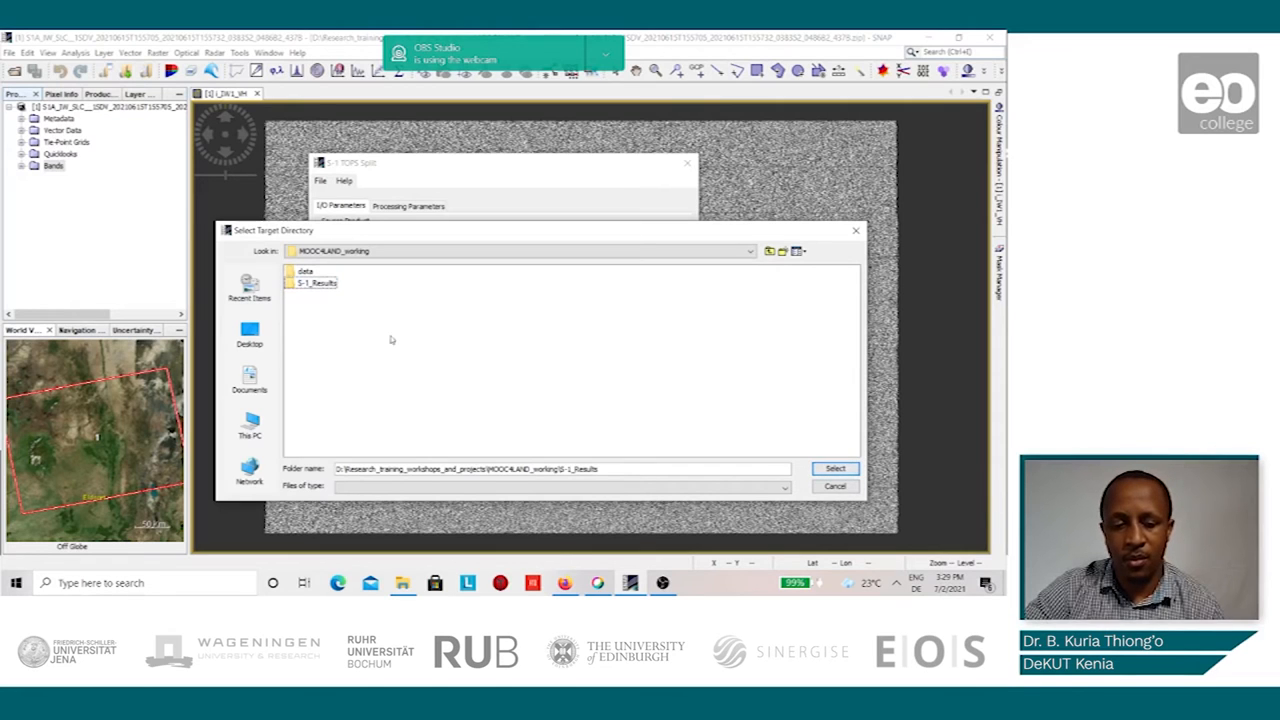
click(835, 468)
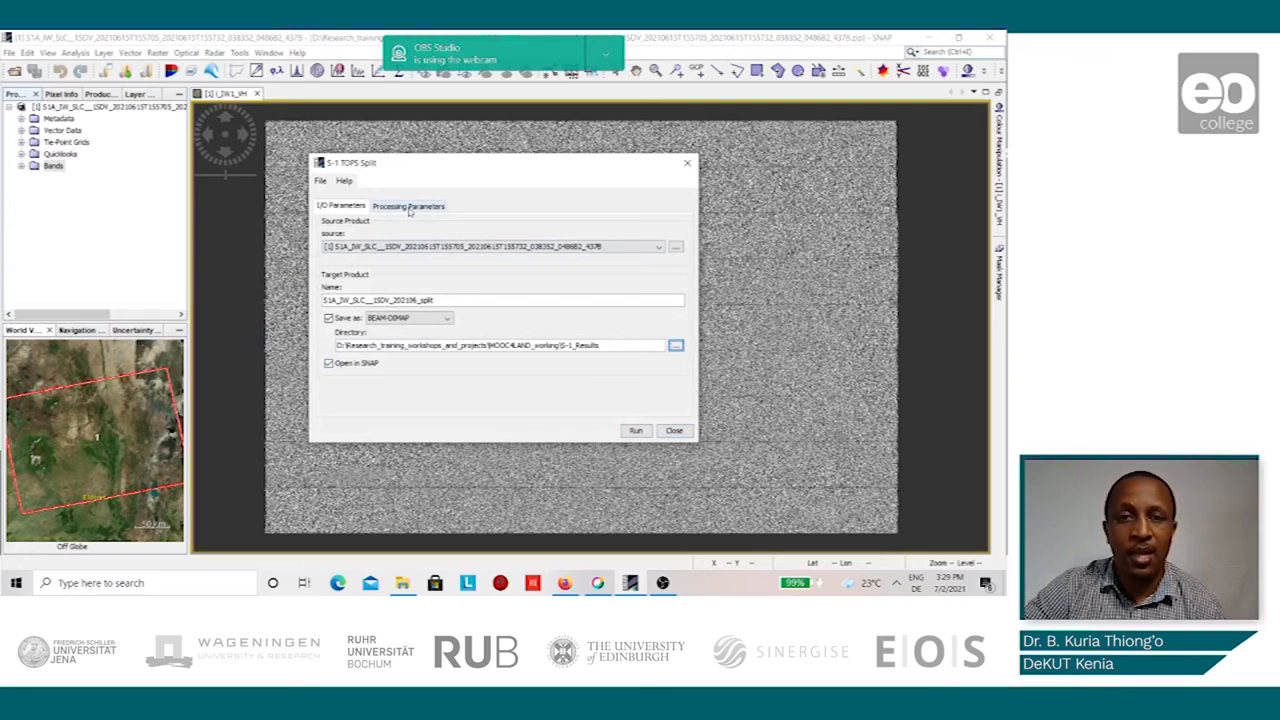
Step: Split out subswath IW1 with VV polarisation, run it, and close the dialog
click(408, 206)
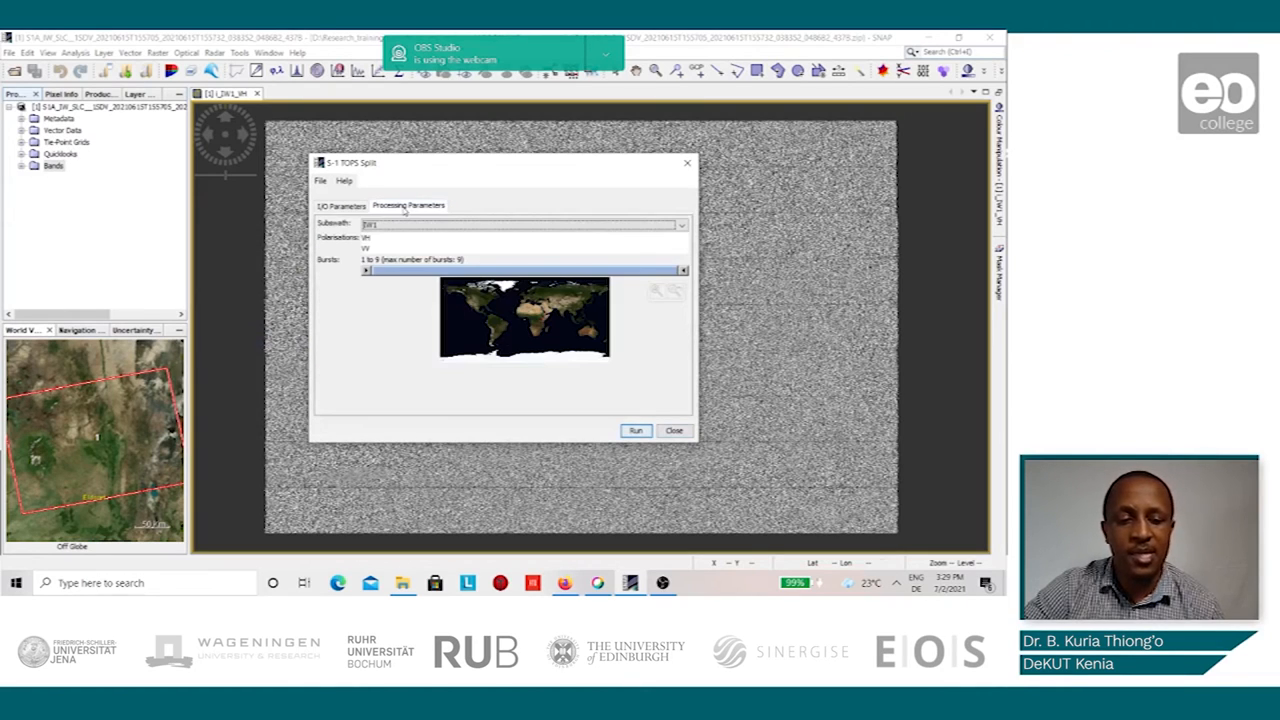
mouse_move(670, 305)
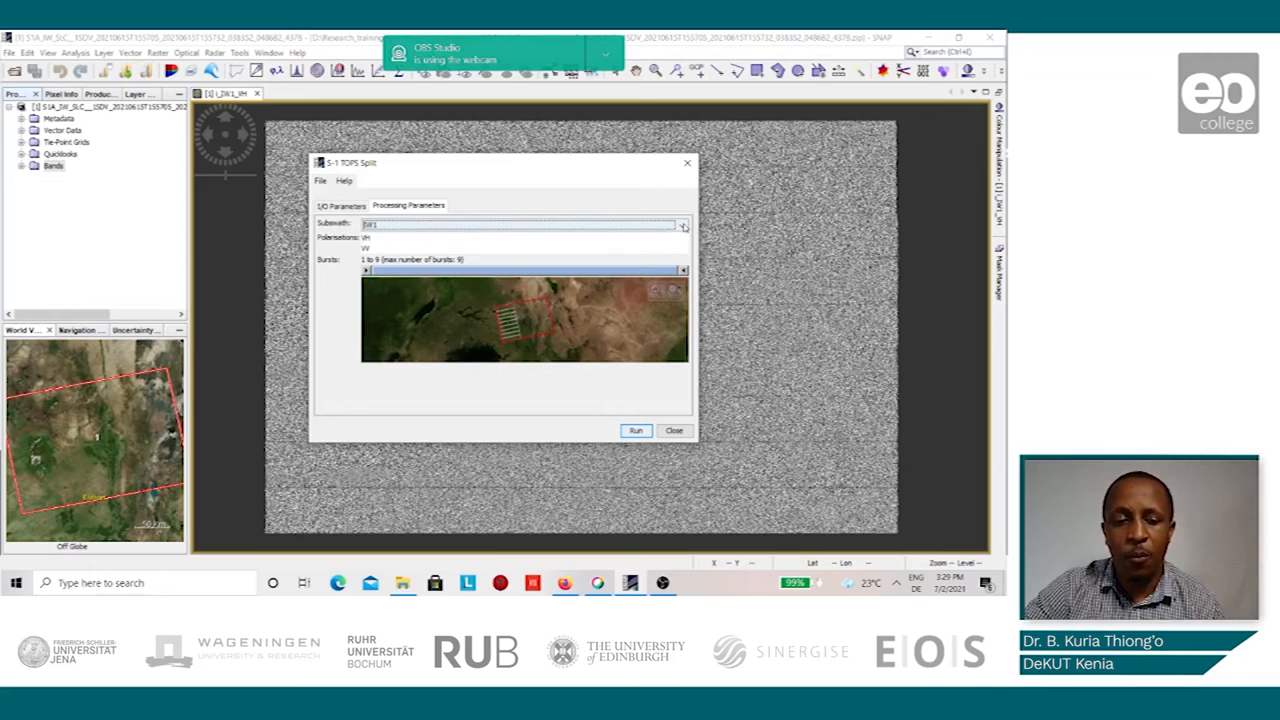
click(683, 224)
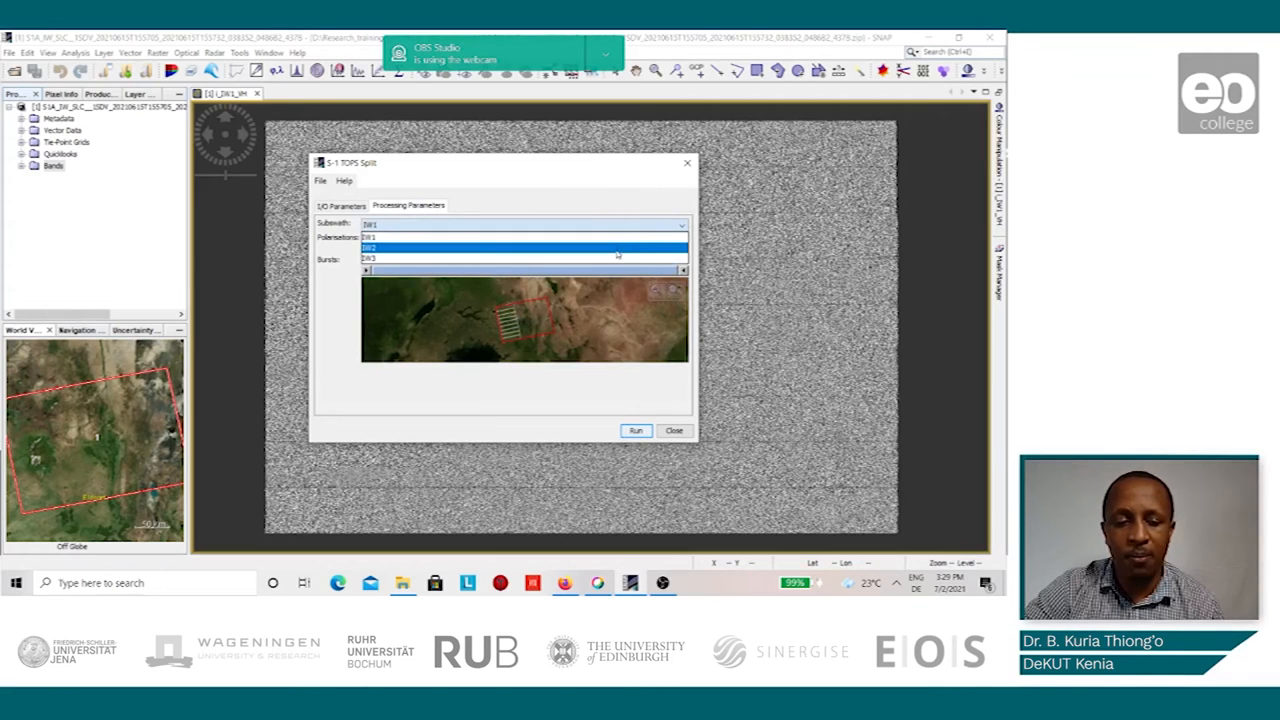
click(520, 247)
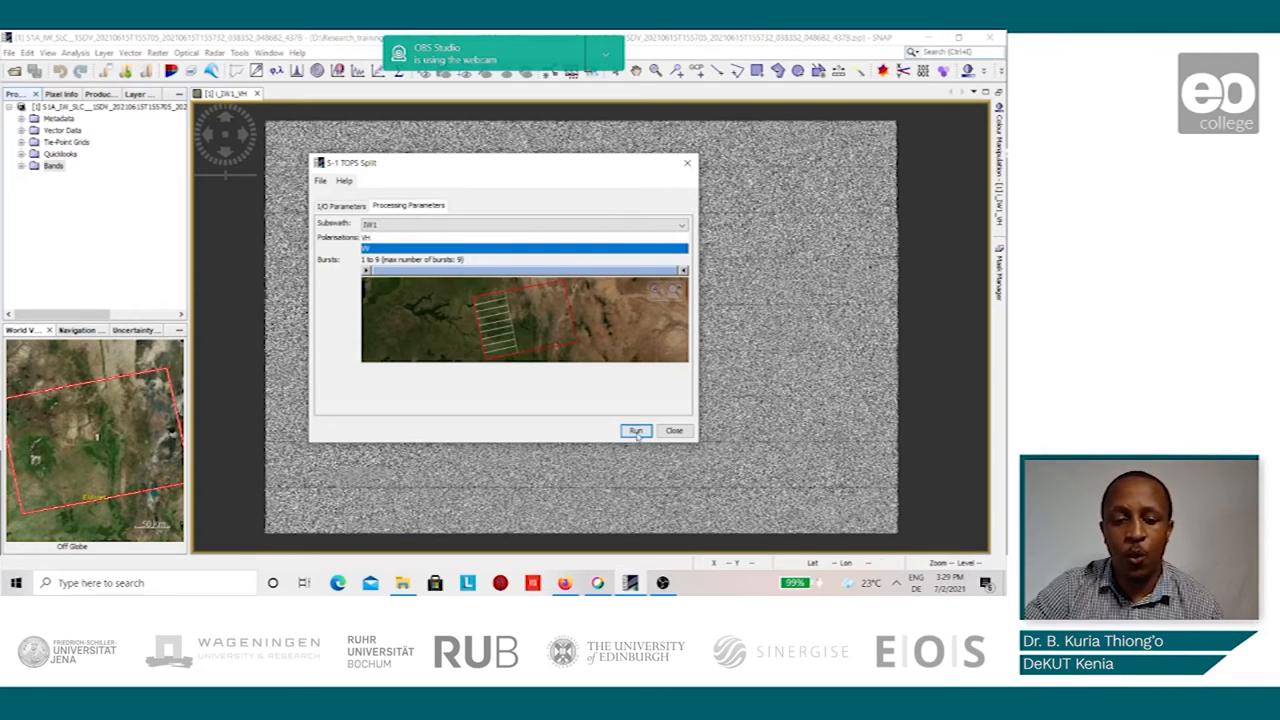
click(636, 430)
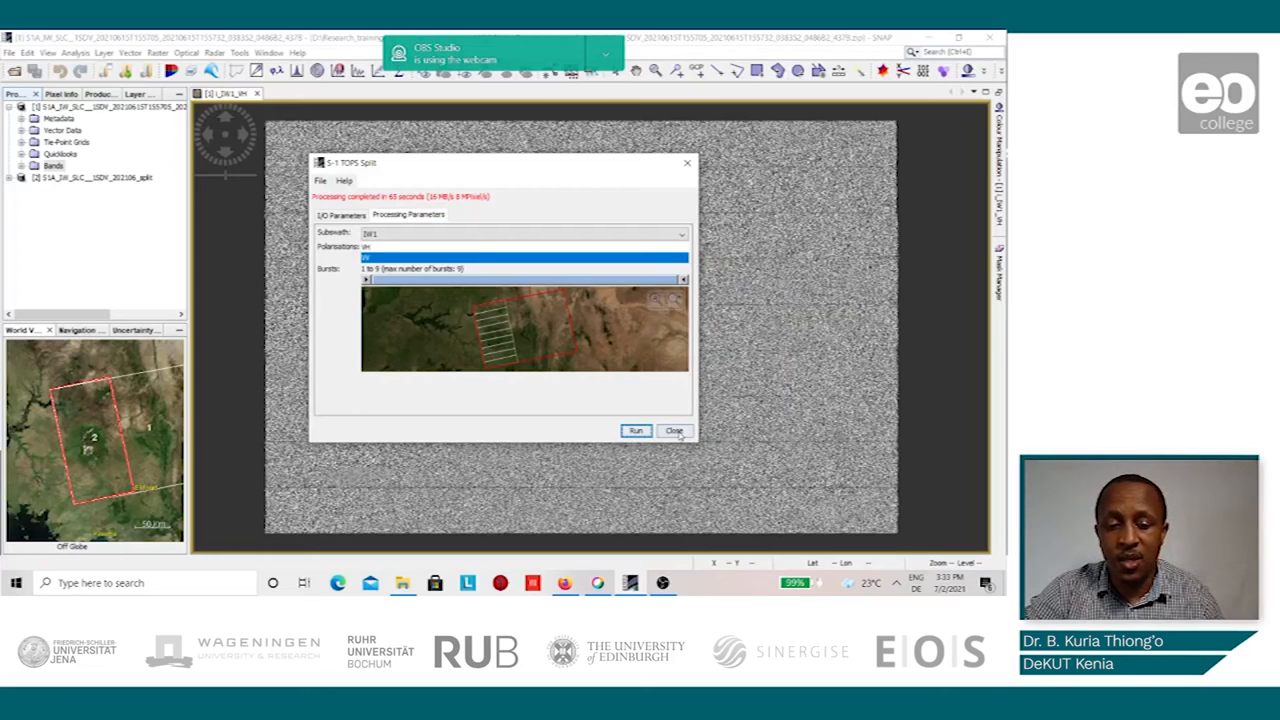
click(674, 431)
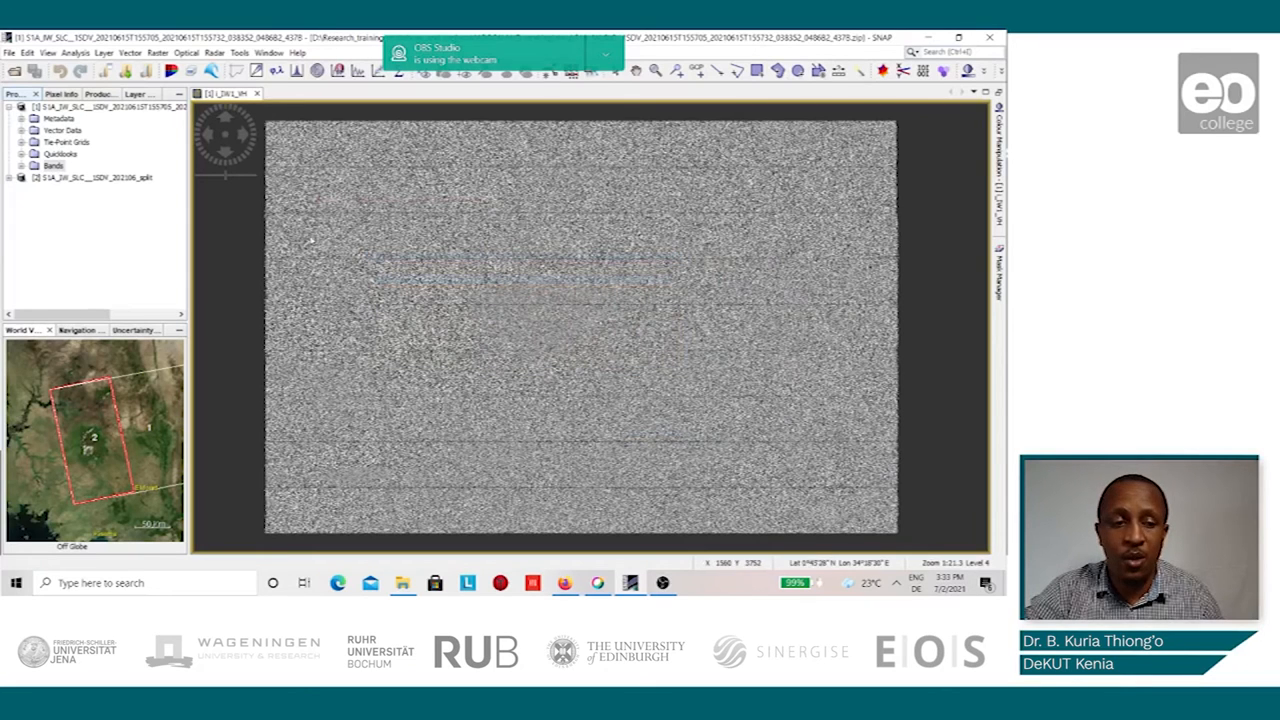
Step: Expand split product [2] and its Bands folder in Product Explorer
click(54, 165)
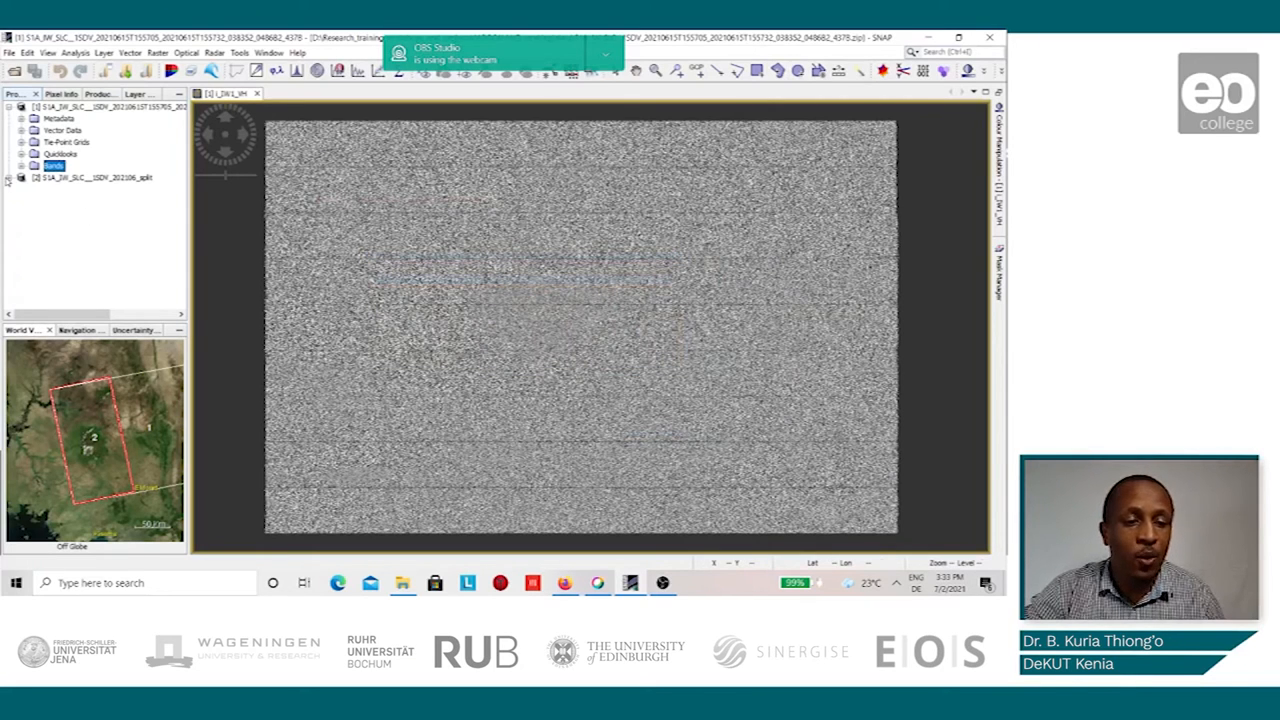
click(22, 177)
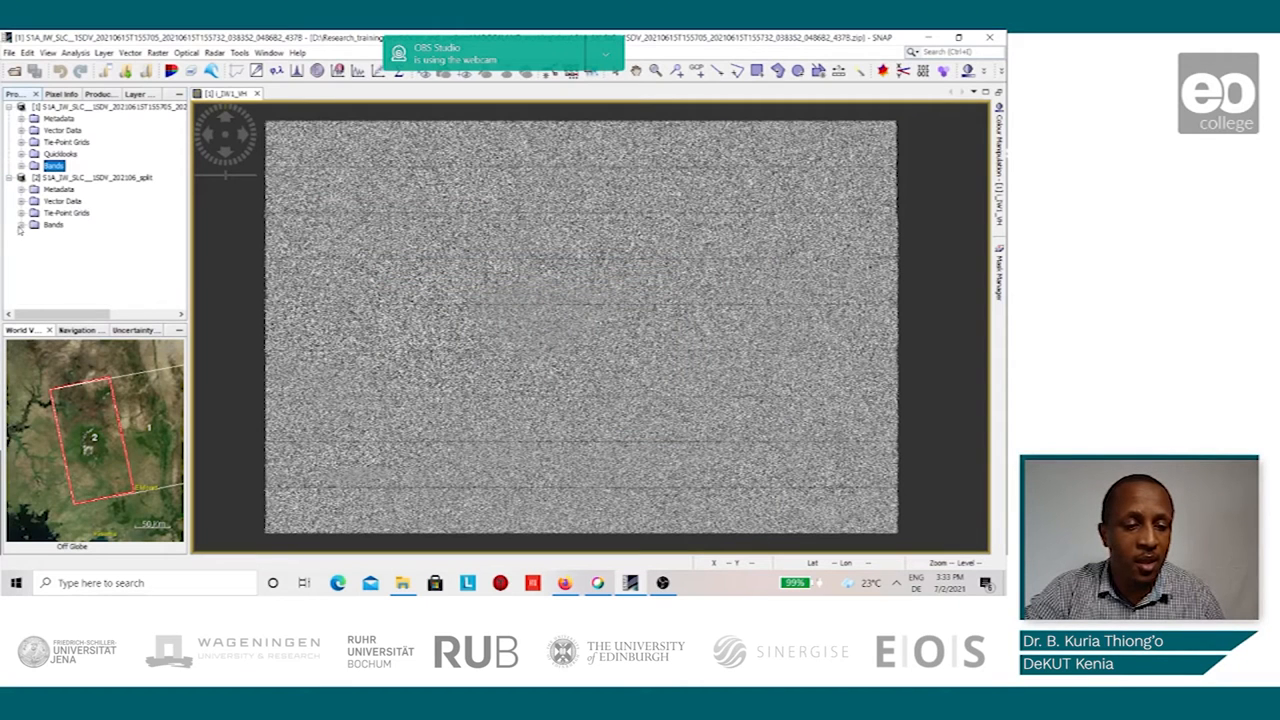
click(19, 224)
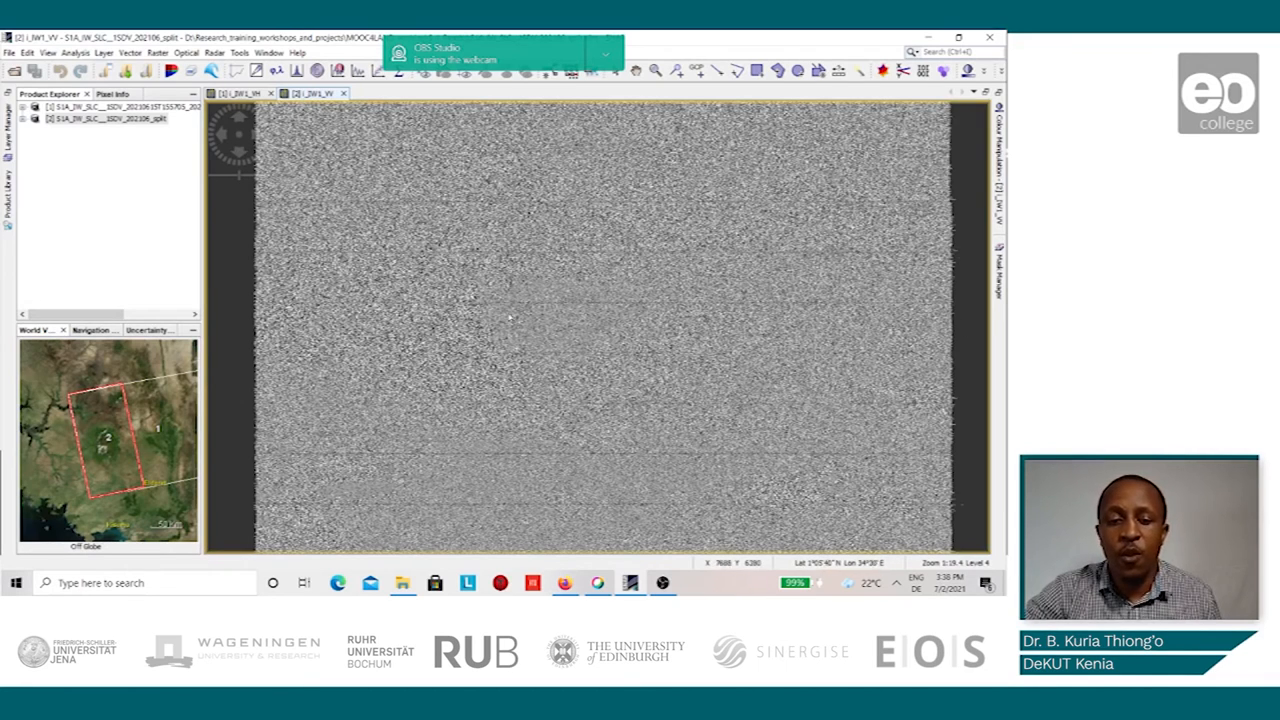
mouse_move(810, 302)
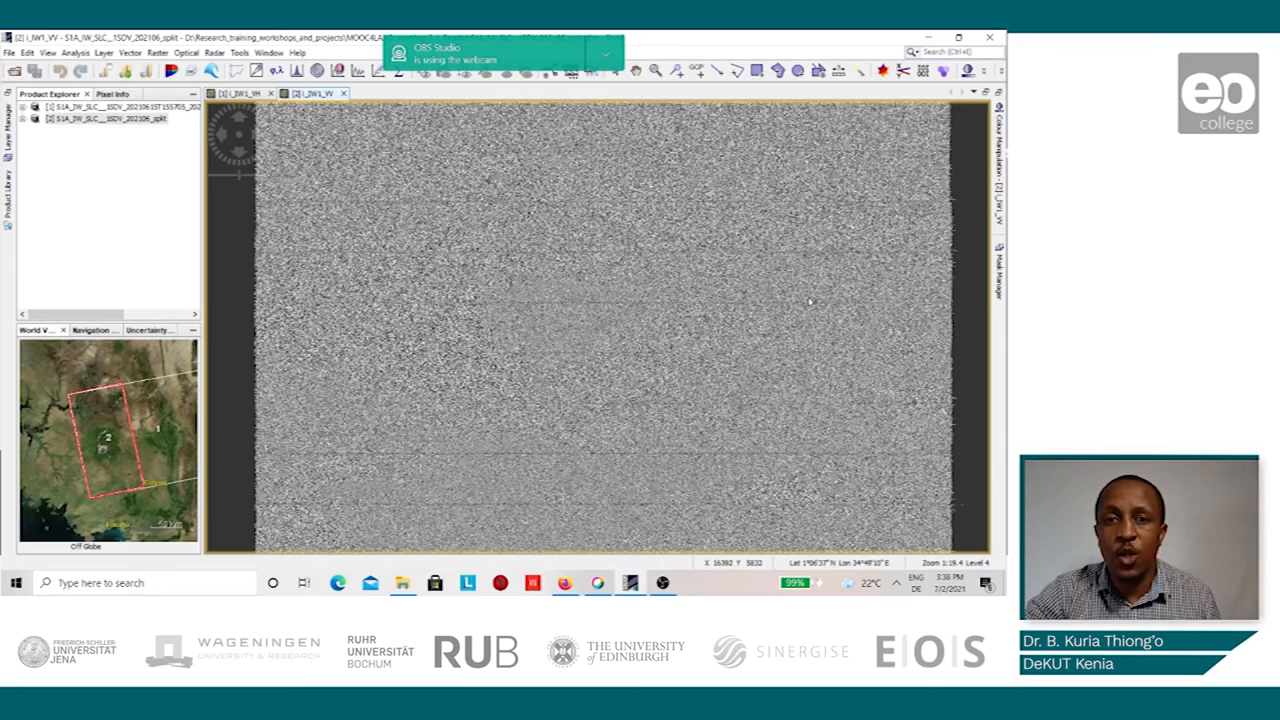
mouse_move(650, 455)
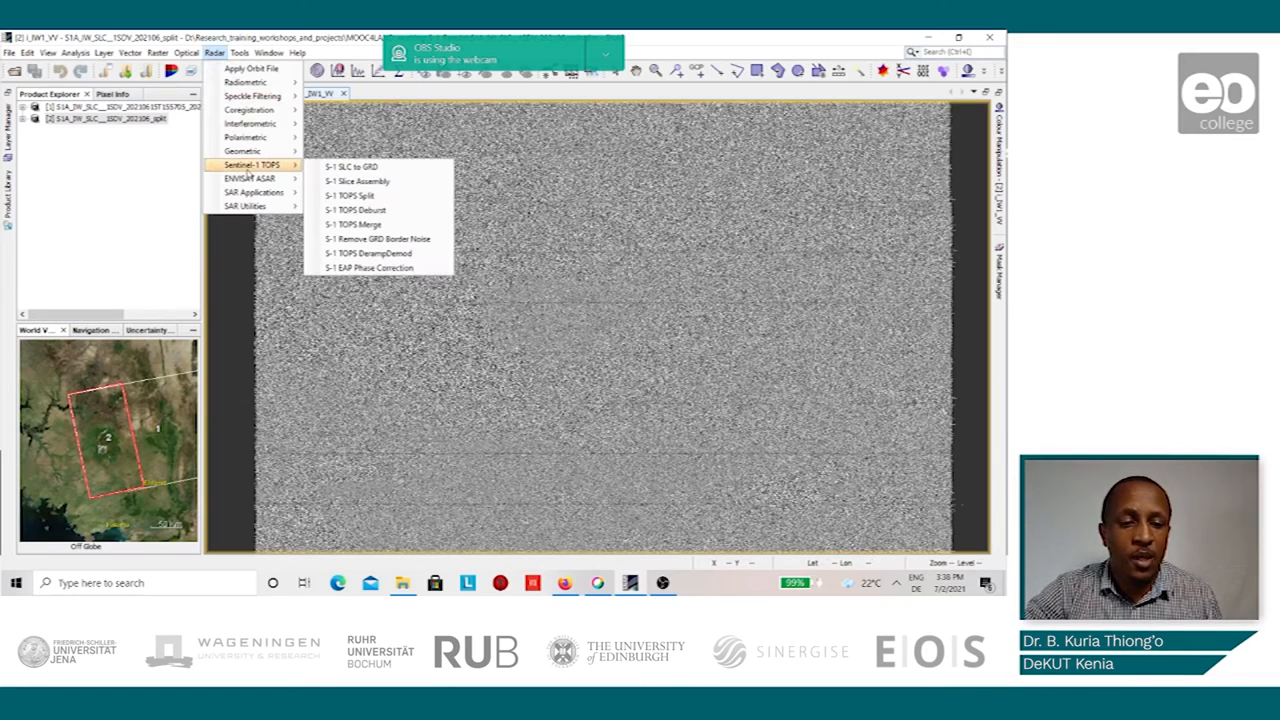
mouse_move(355, 166)
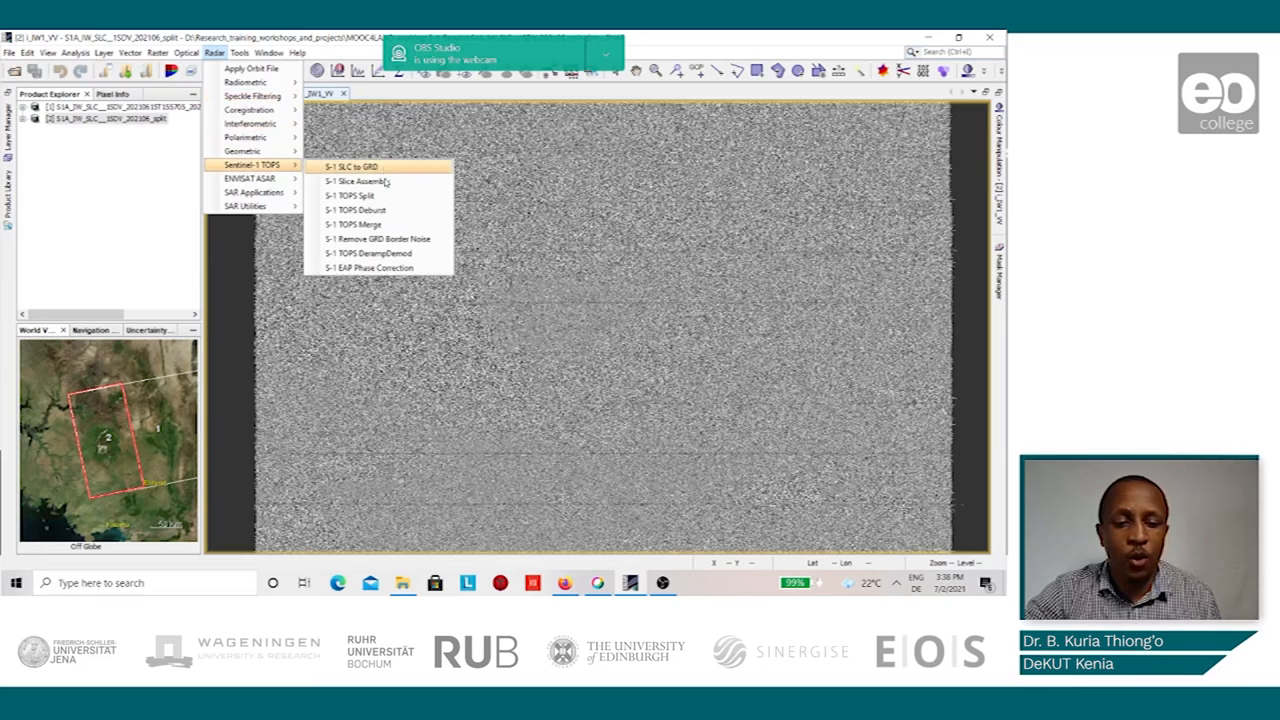
mouse_move(380, 209)
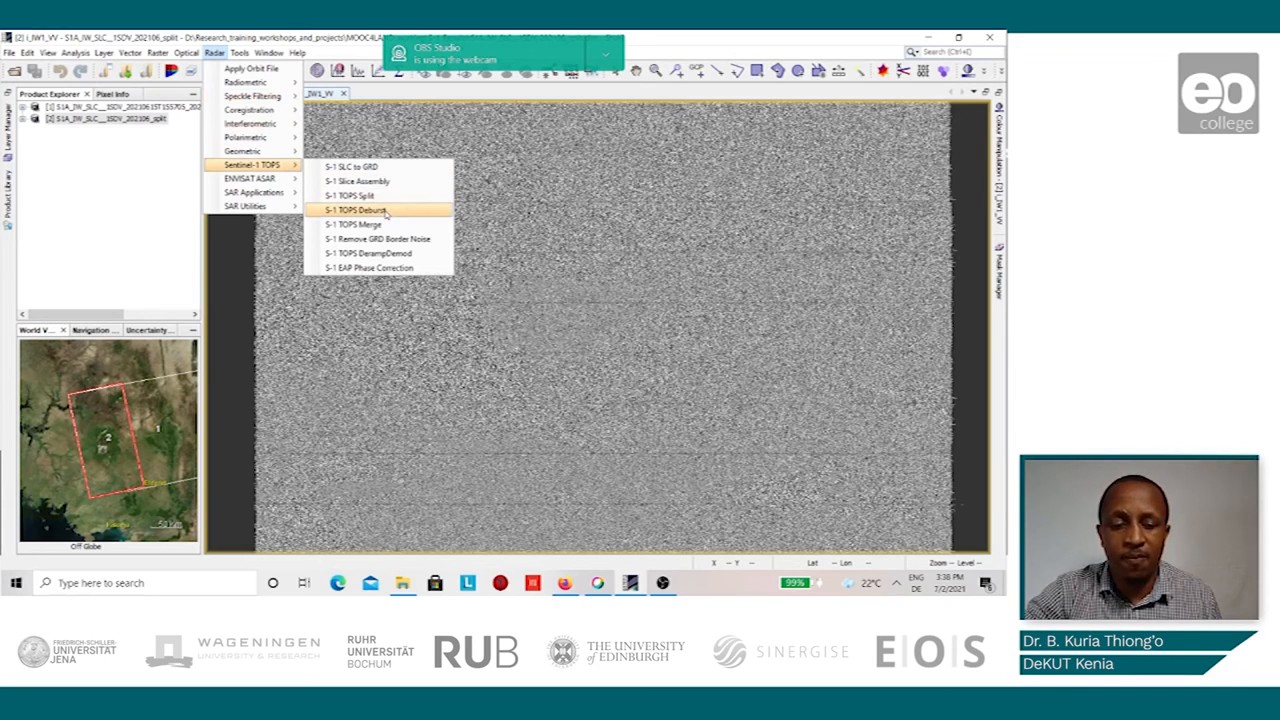
Step: Run S-1 TOPS Deburst on the split product, saving to S-1_Results with VV checked
click(355, 210)
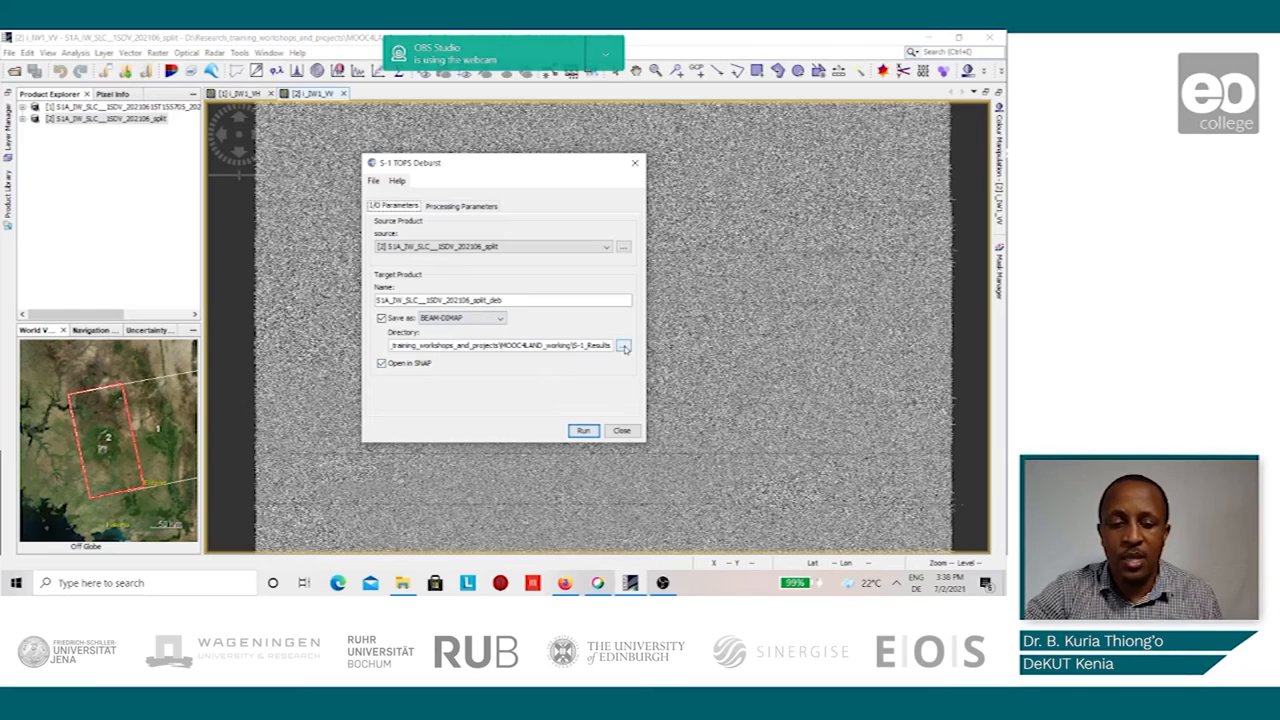
click(623, 346)
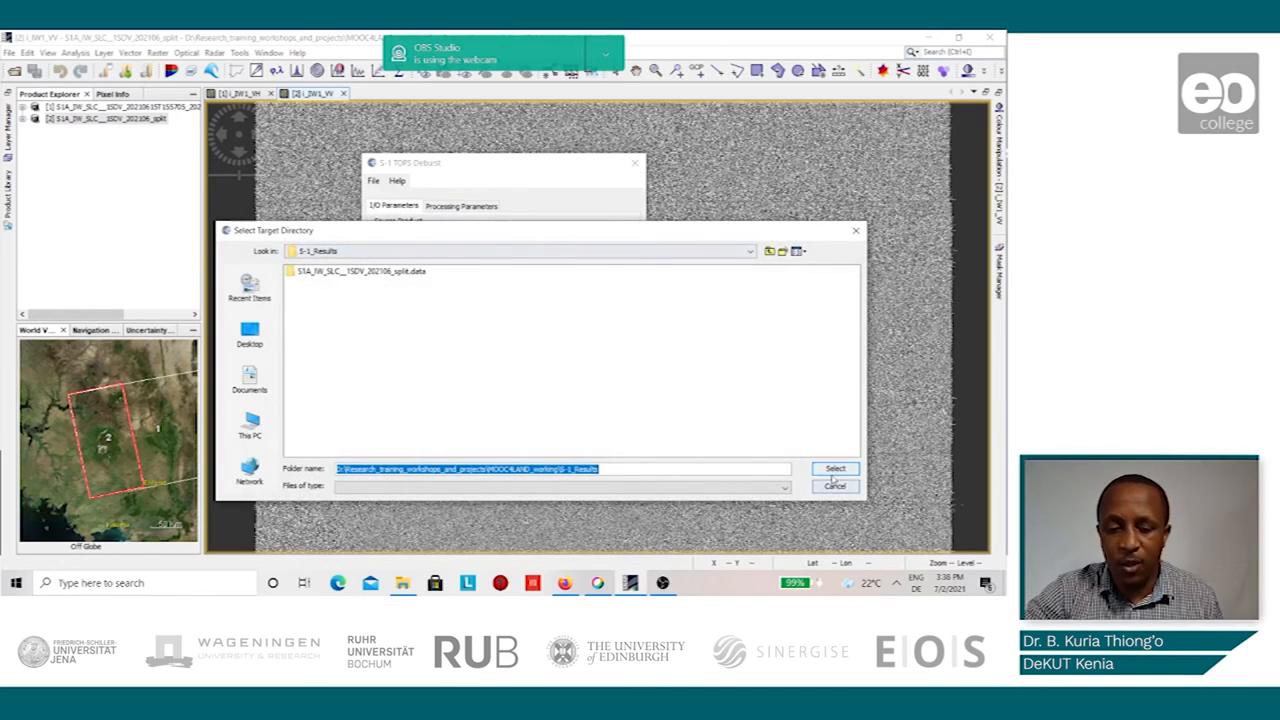
click(835, 468)
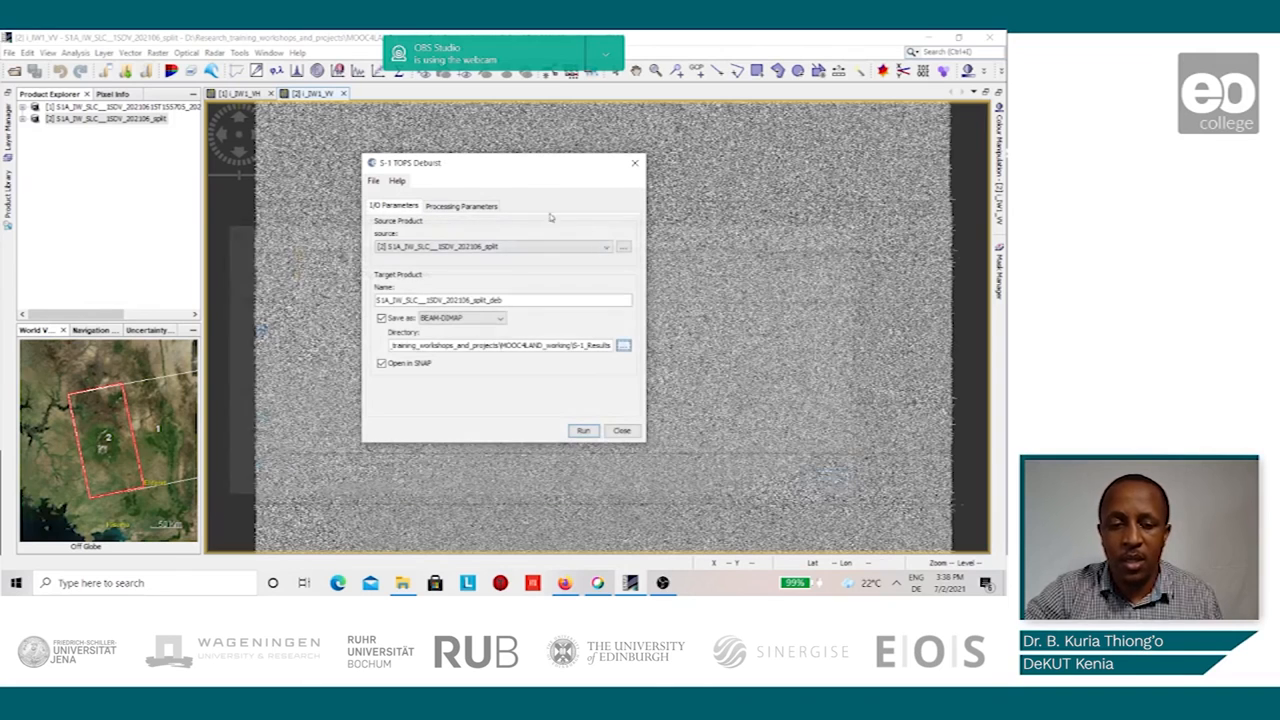
click(461, 206)
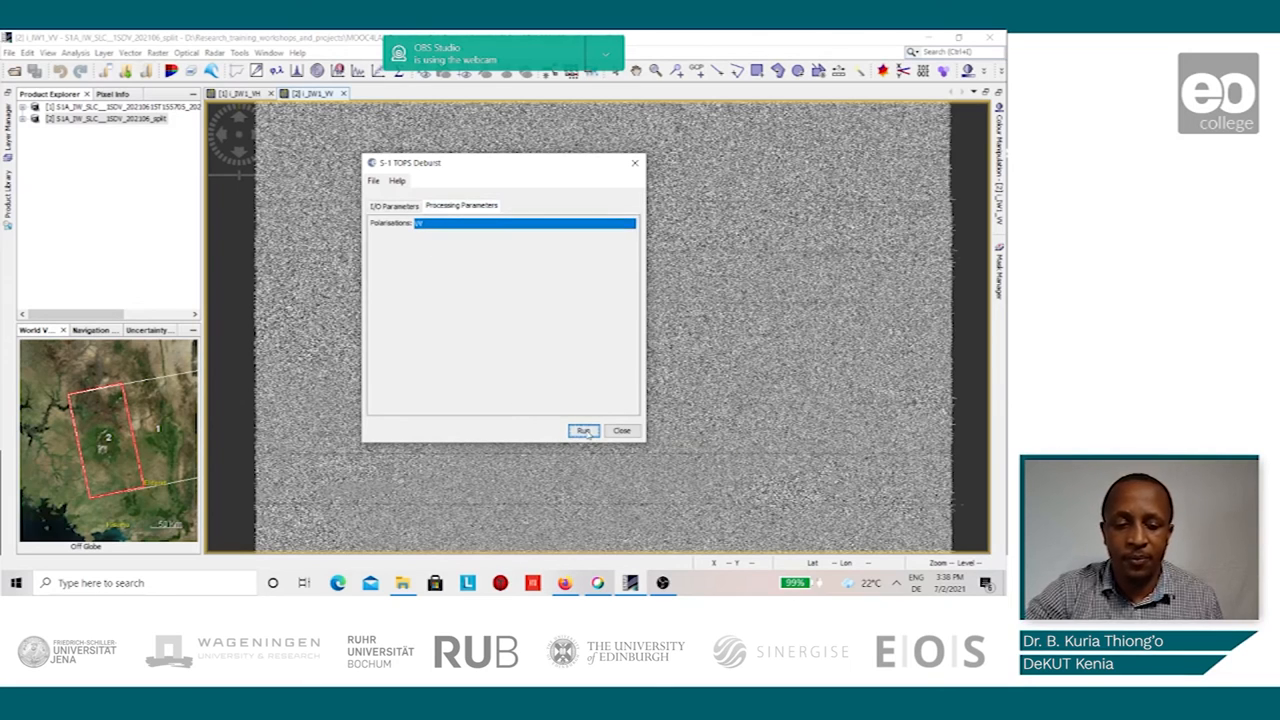
click(584, 431)
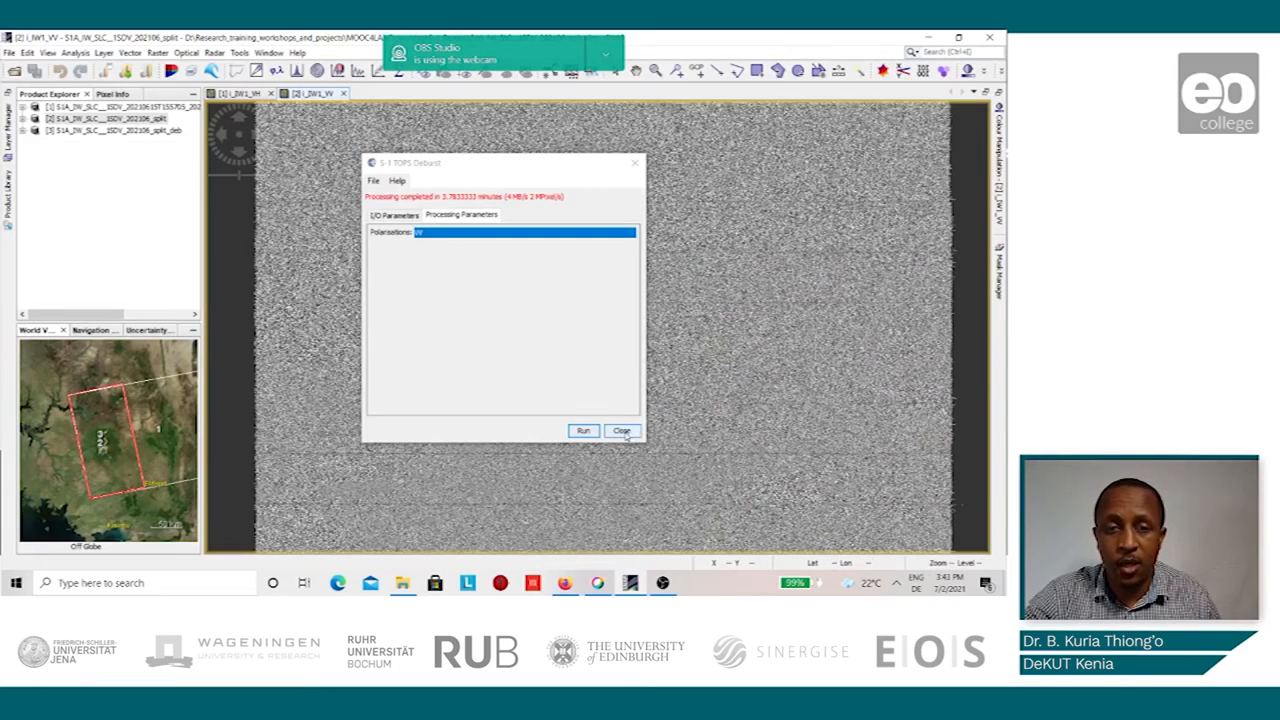
Step: Close the Deburst dialog and expand debursted product [3] in Product Explorer
click(621, 431)
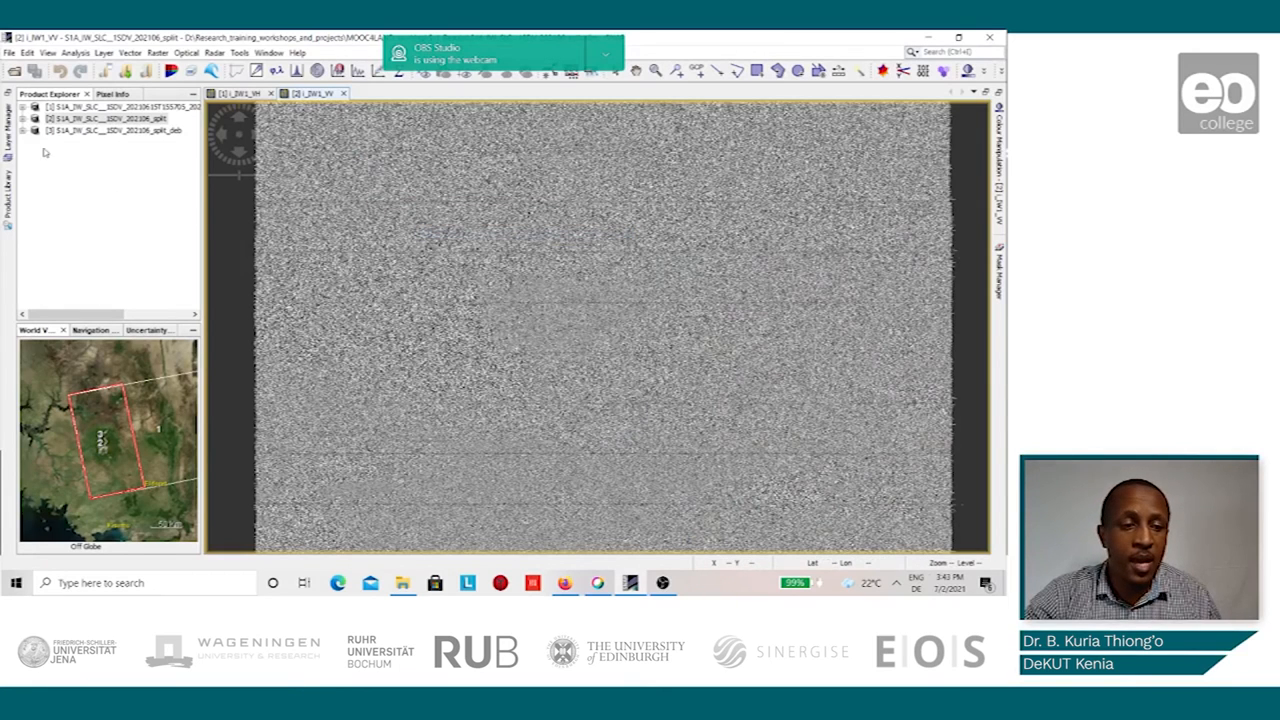
click(36, 118)
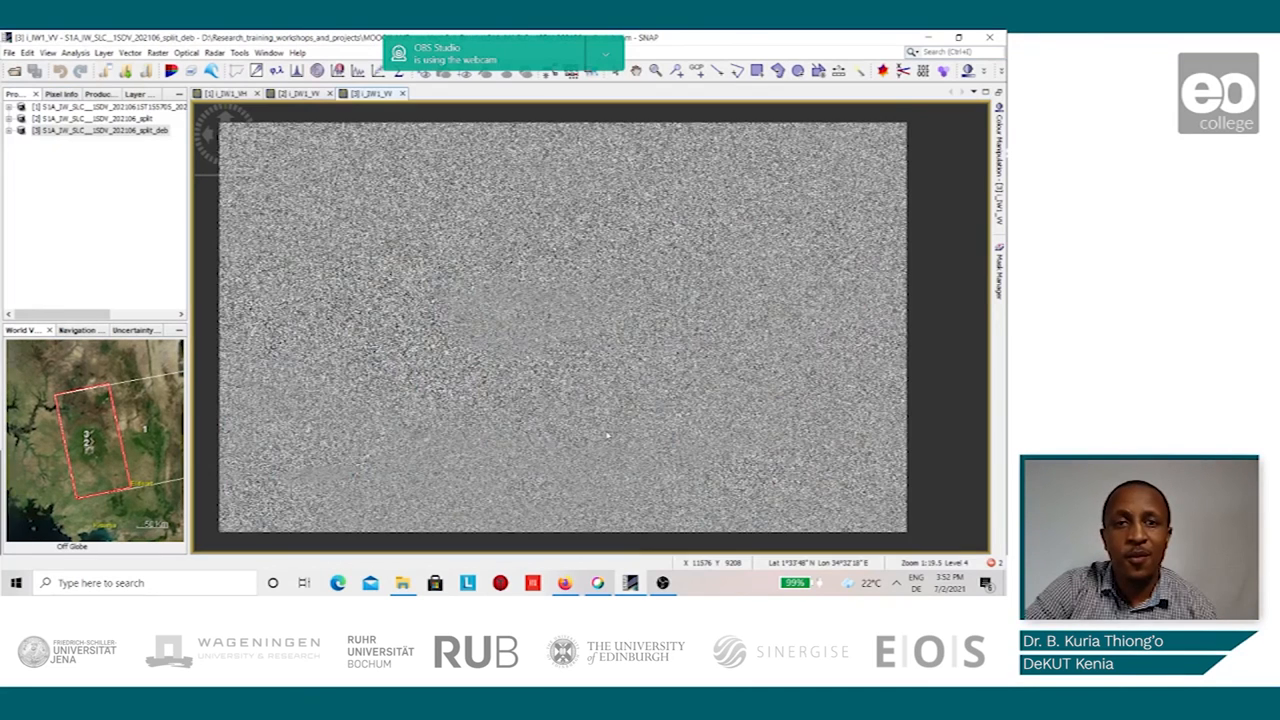
mouse_move(467, 296)
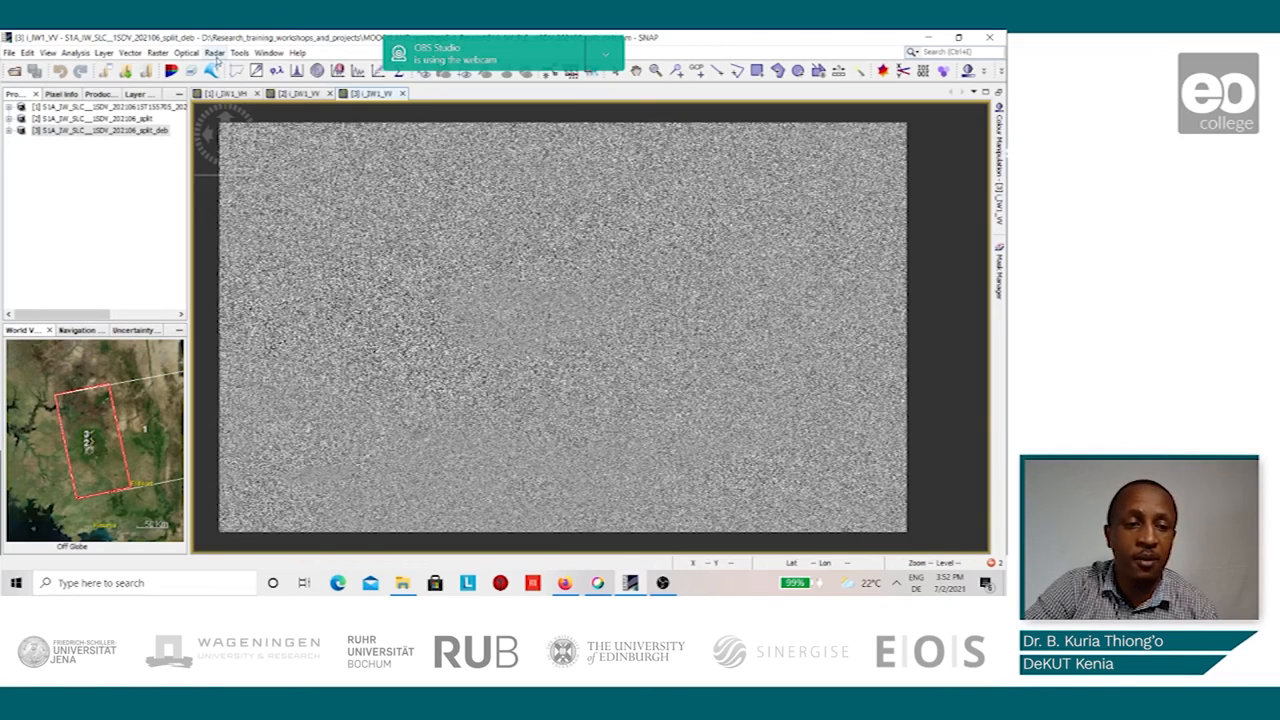
Step: Run the Single Product Speckle Filter with Lee Sigma 7x7, then expand product [4]
click(215, 52)
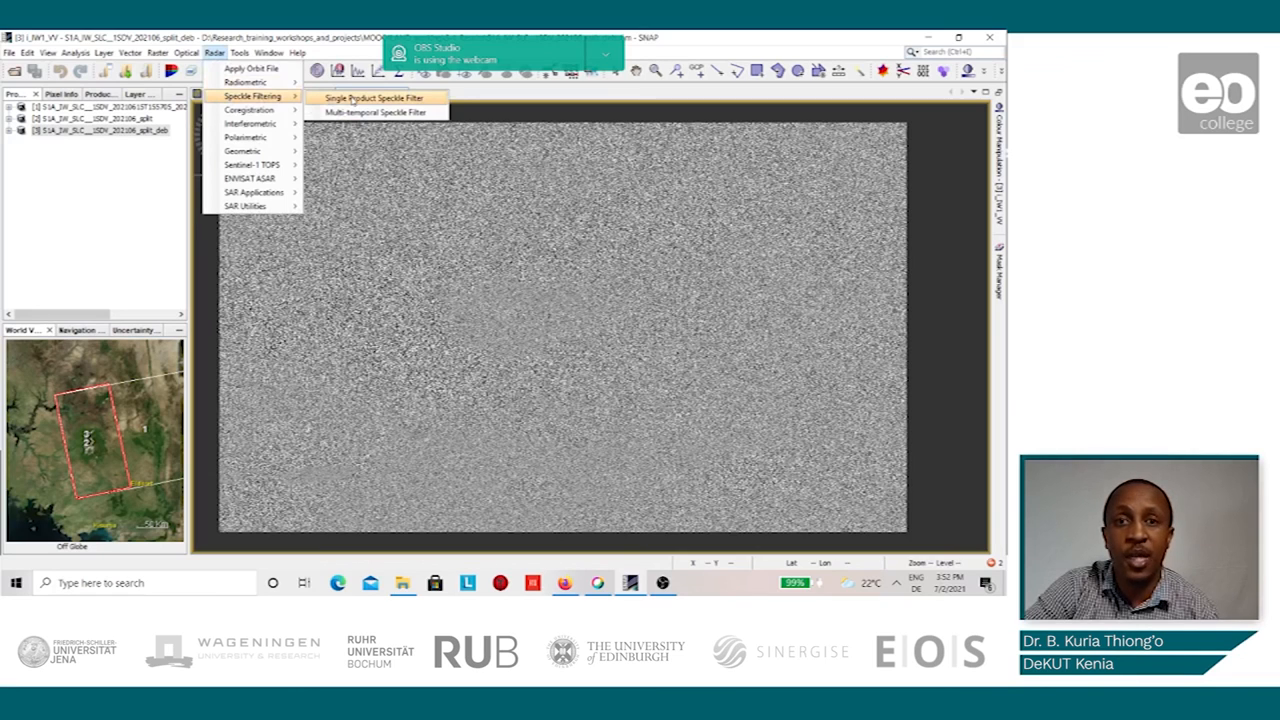
click(374, 97)
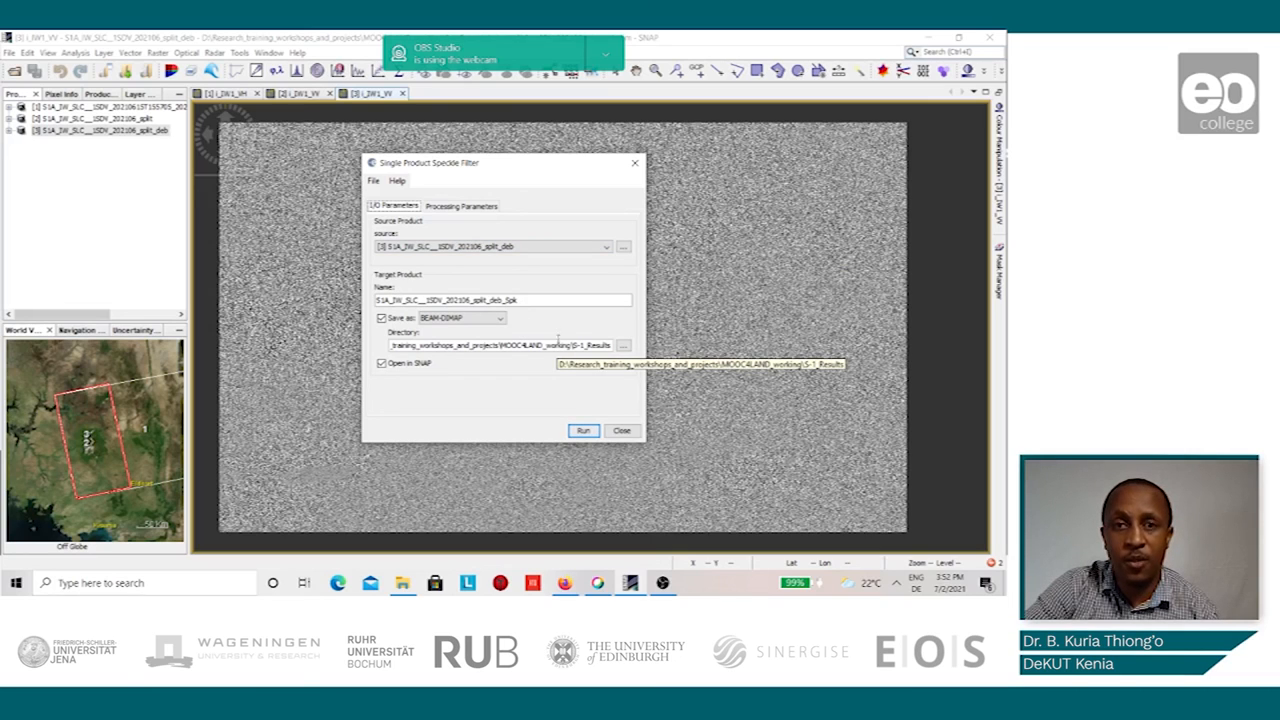
click(461, 206)
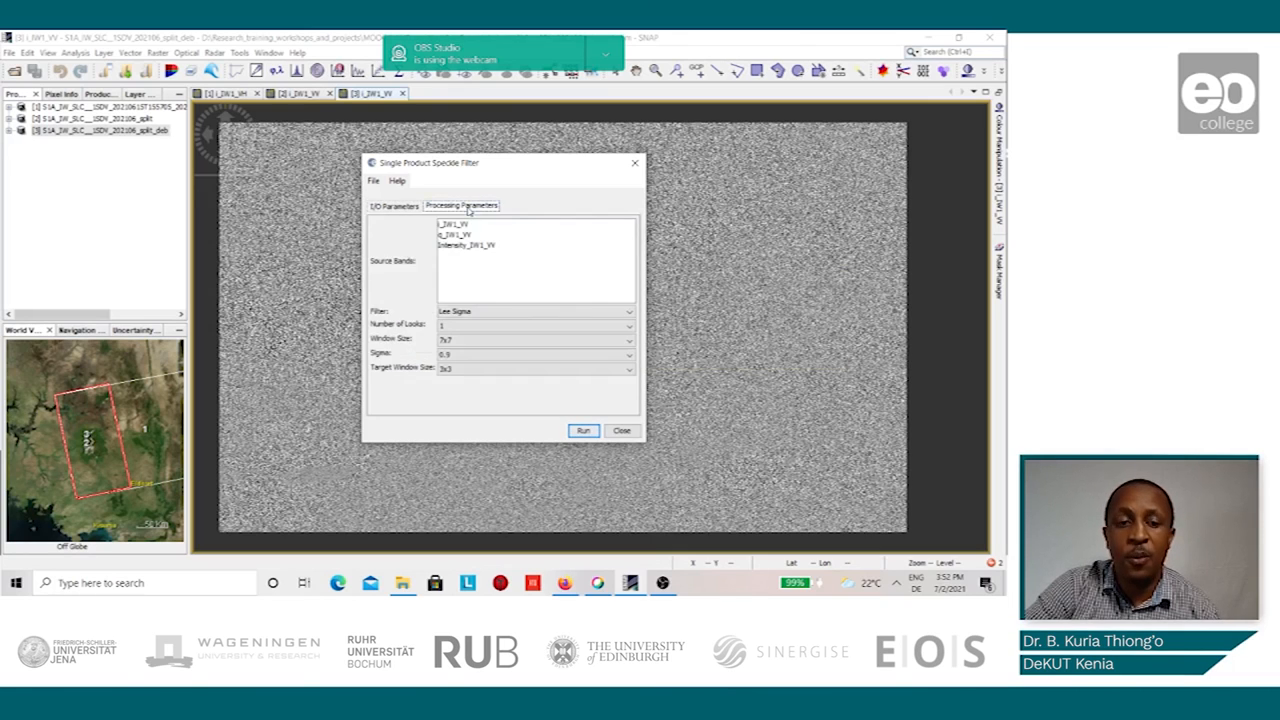
mouse_move(470, 290)
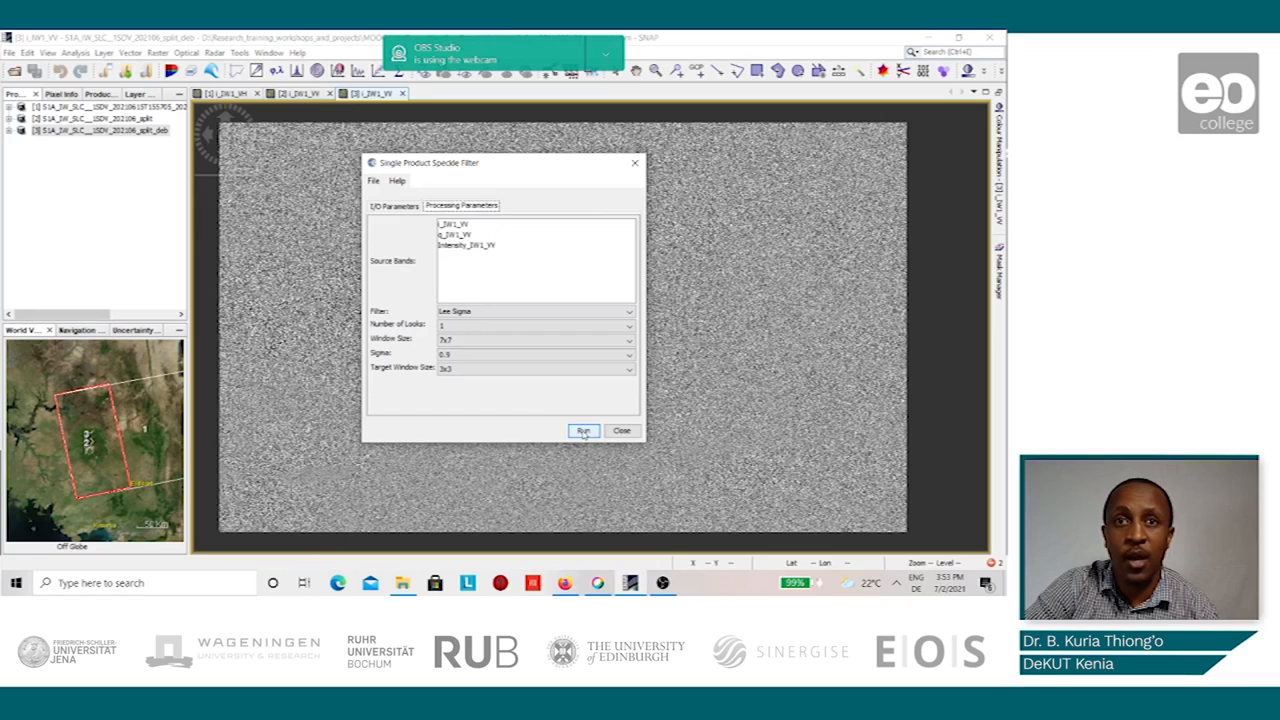
click(583, 430)
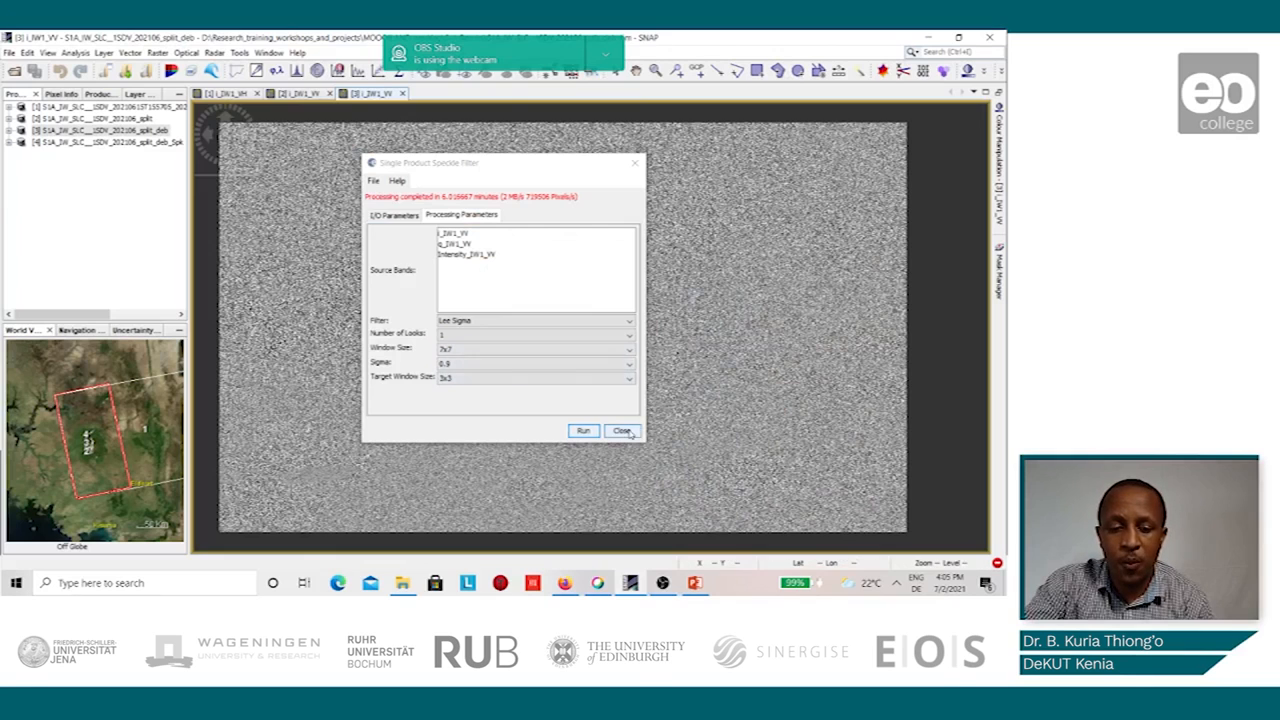
click(621, 431)
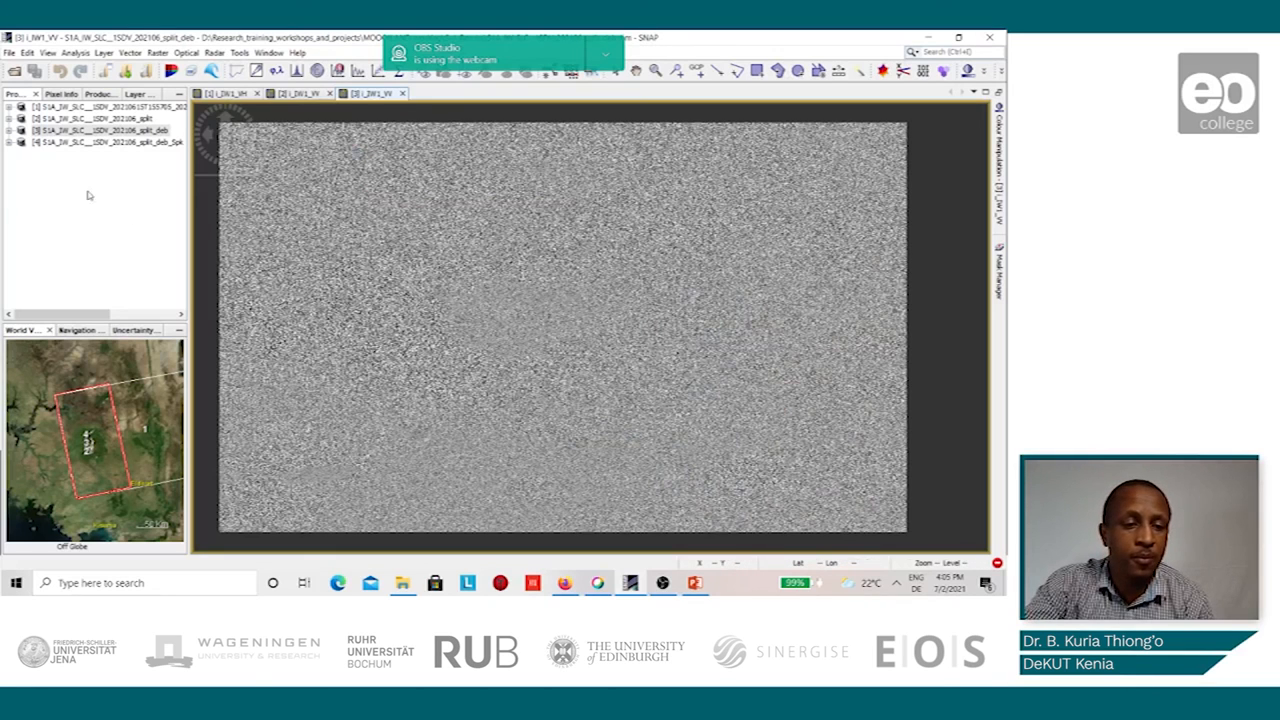
click(10, 142)
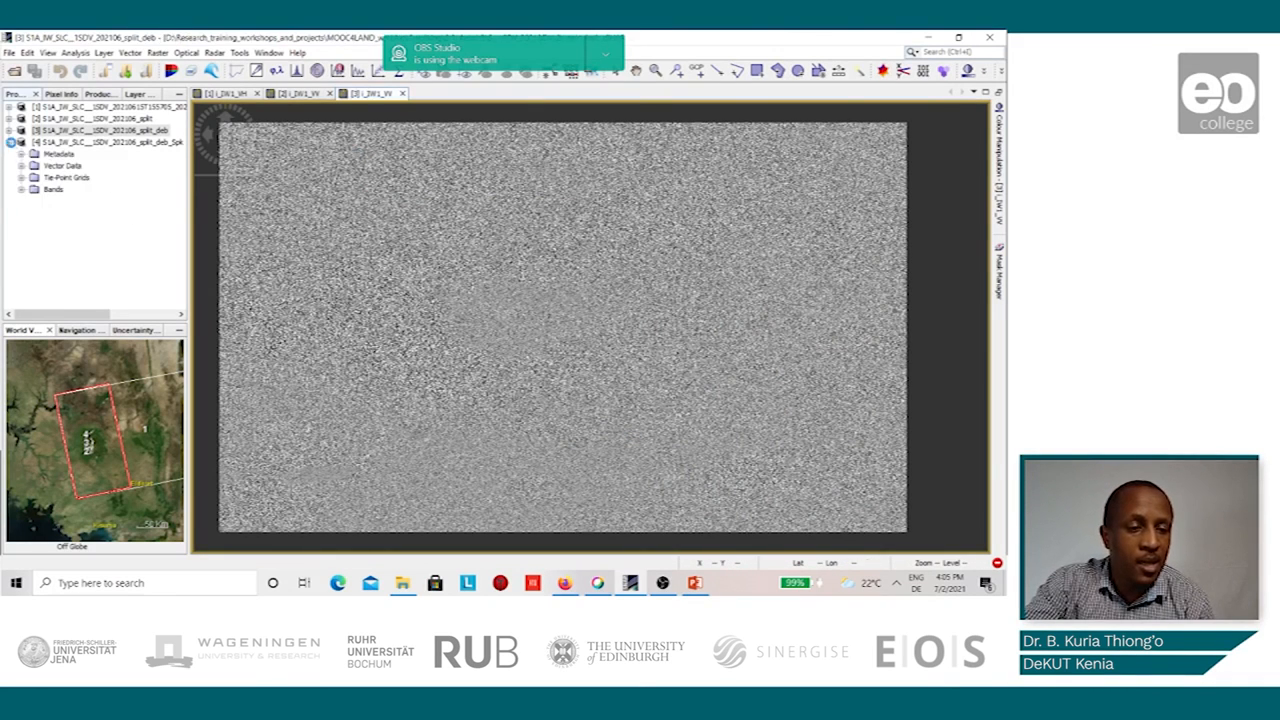